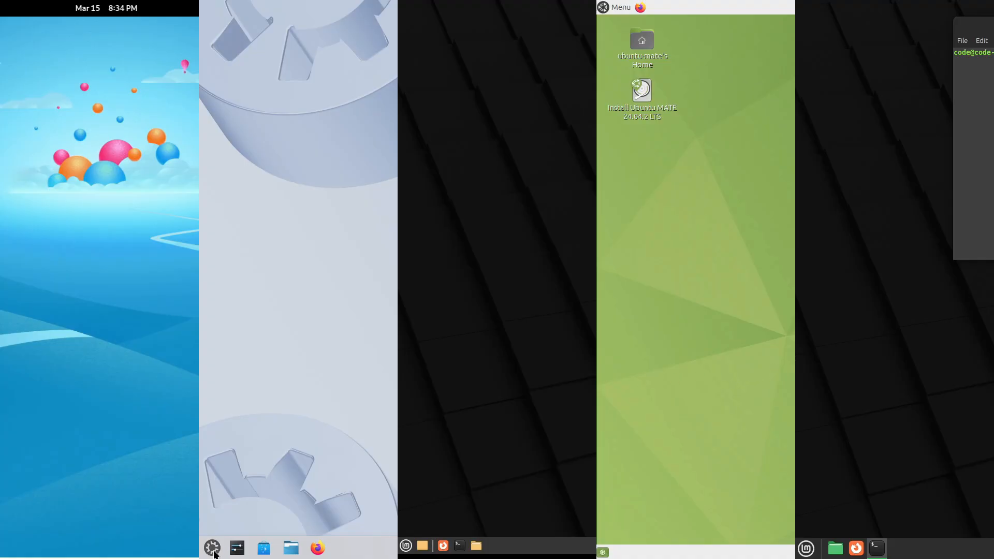
- Open Weather on Fedora and launch the terminal on the Linux Mint desktop
left_click(211, 547)
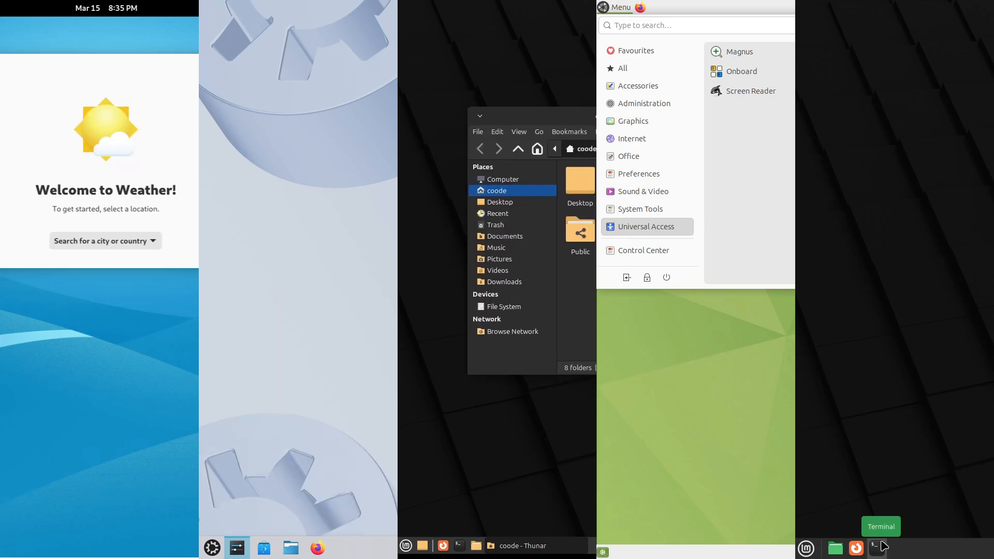
left_click(875, 547)
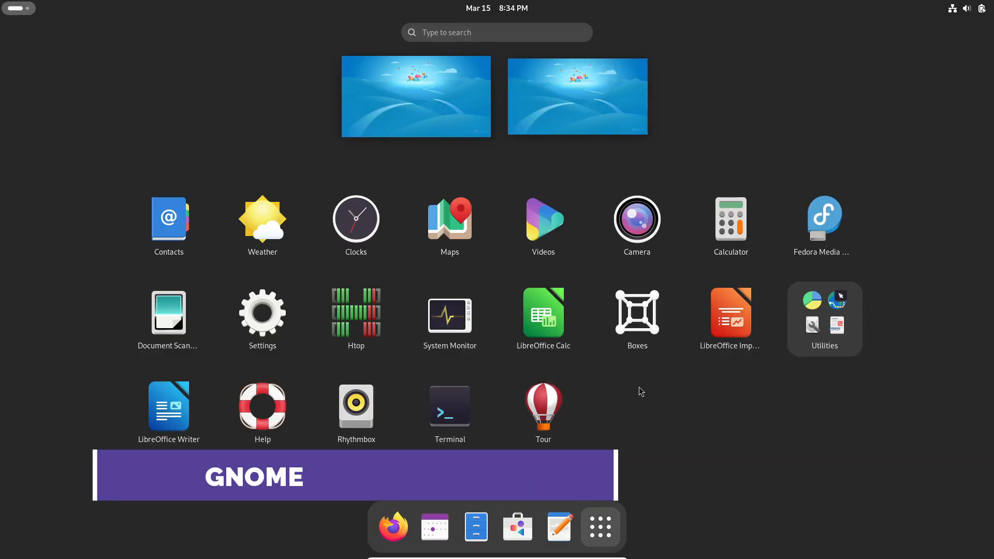
- Launch Weather from the GNOME app grid, view its About dialog (version 47.0), then close it
left_click(260, 311)
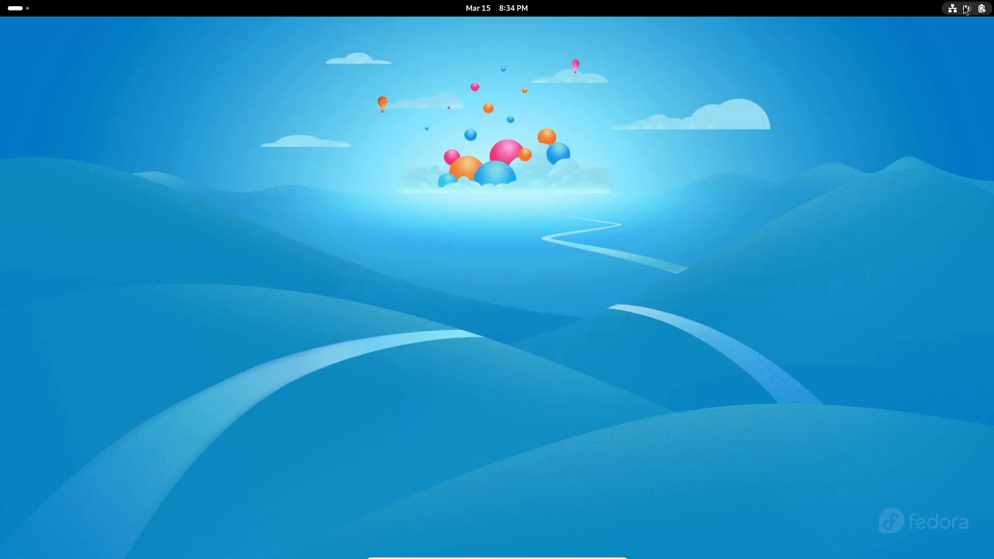
left_click(966, 8)
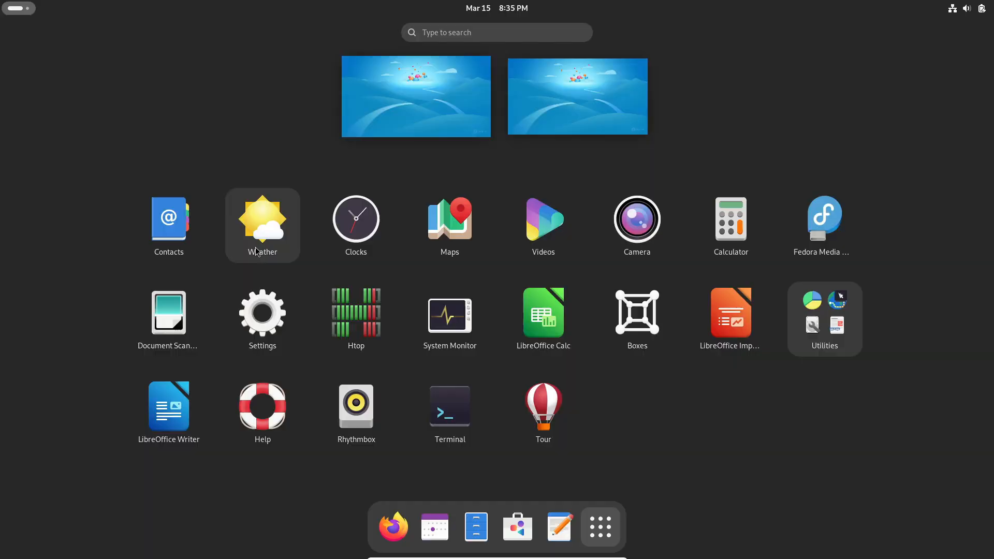
left_click(262, 225)
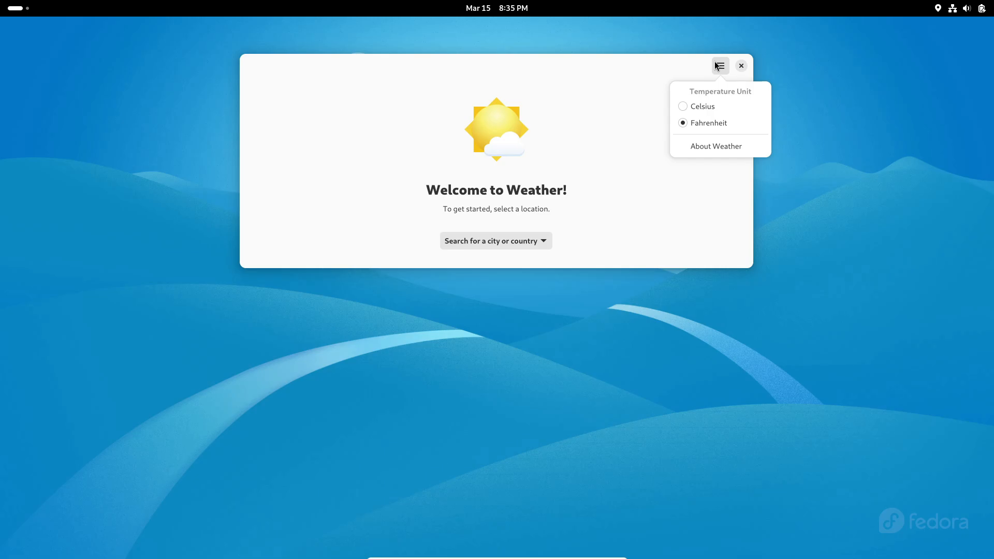
left_click(716, 146)
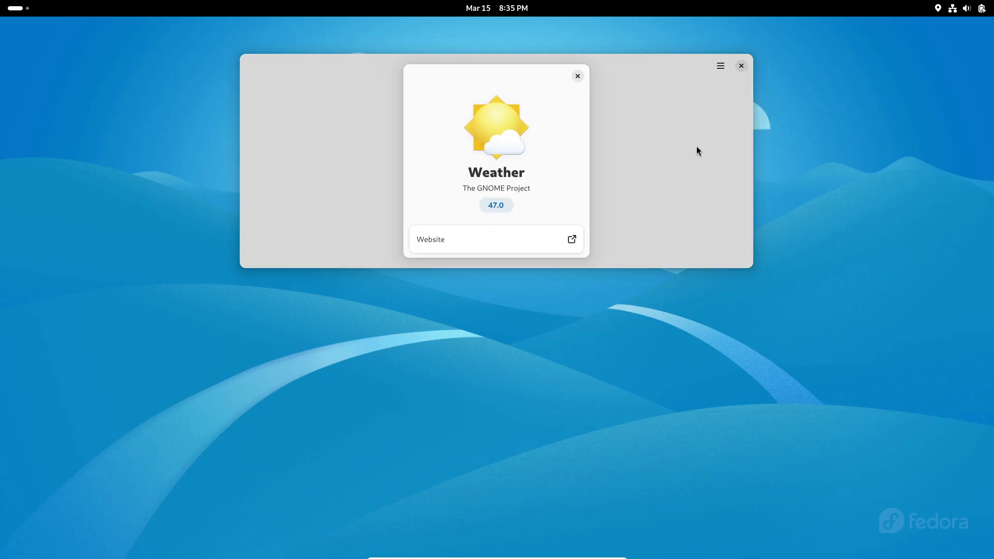
left_click(740, 65)
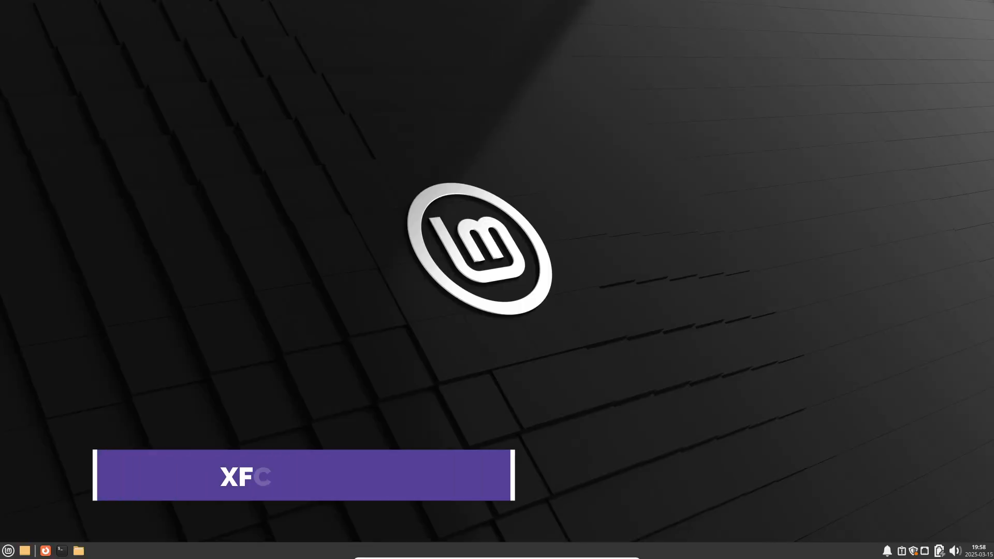
left_click(8, 549)
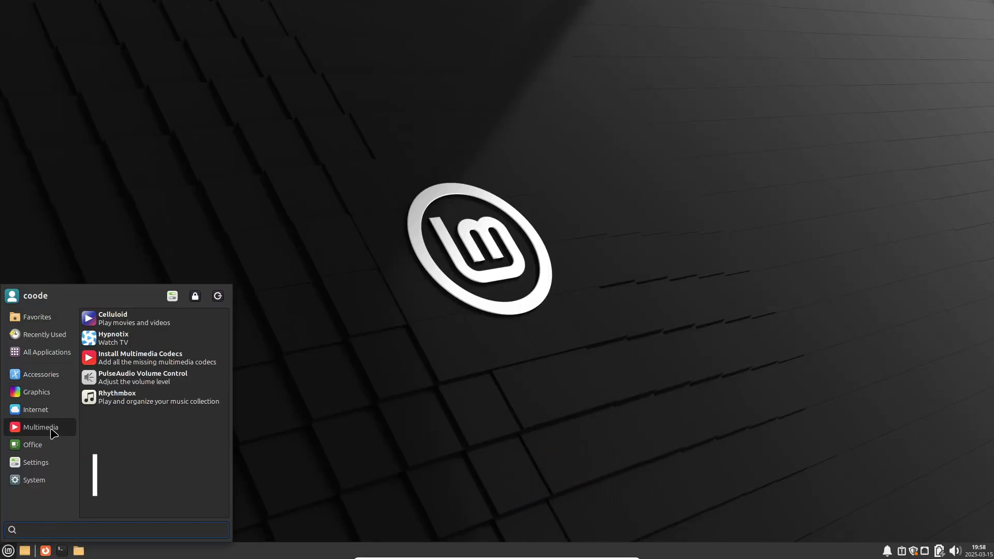
left_click(34, 479)
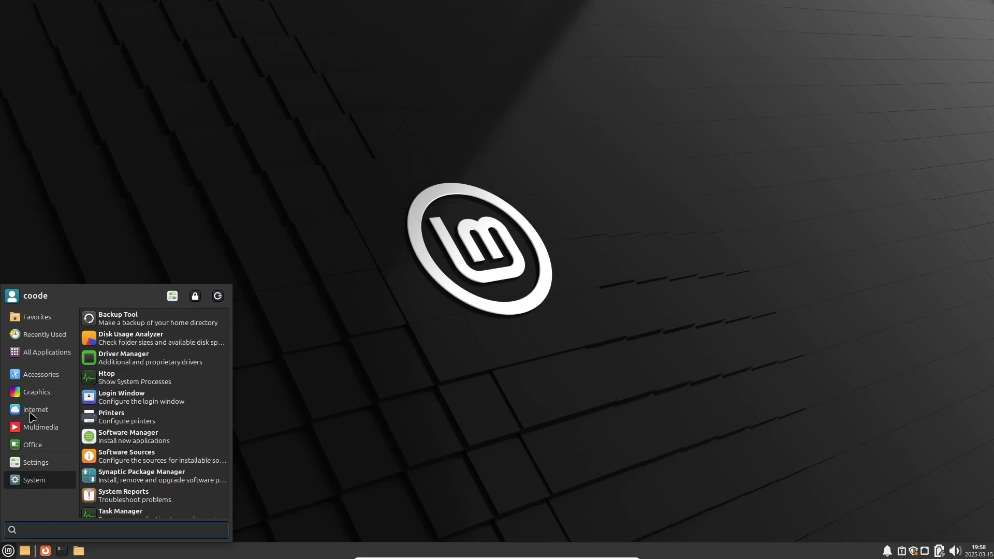
left_click(41, 373)
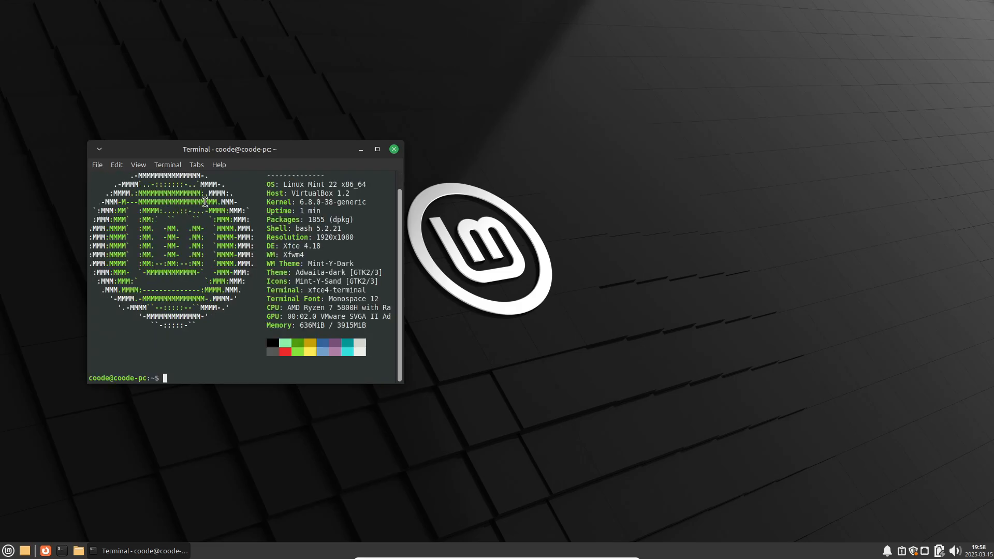
mouse_move(393, 149)
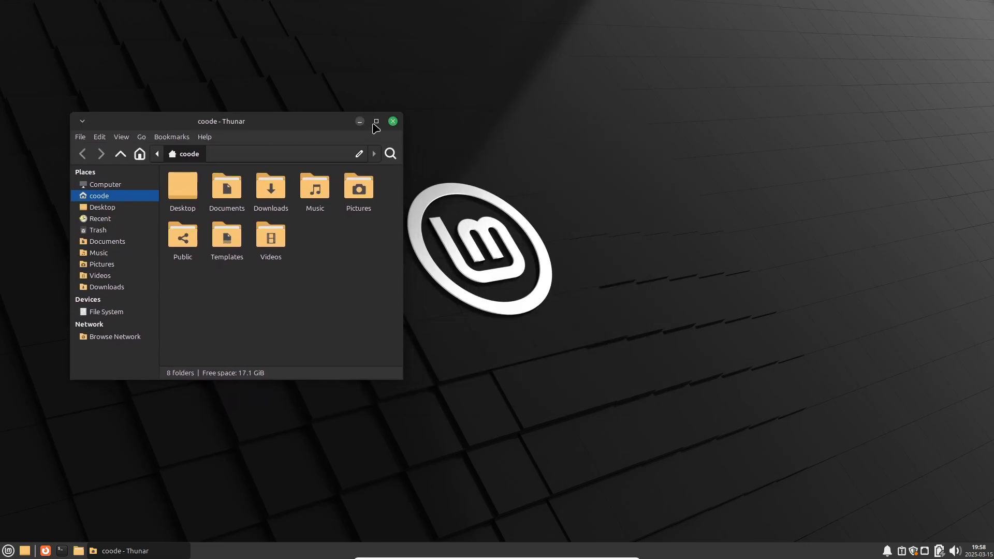
left_click(391, 121)
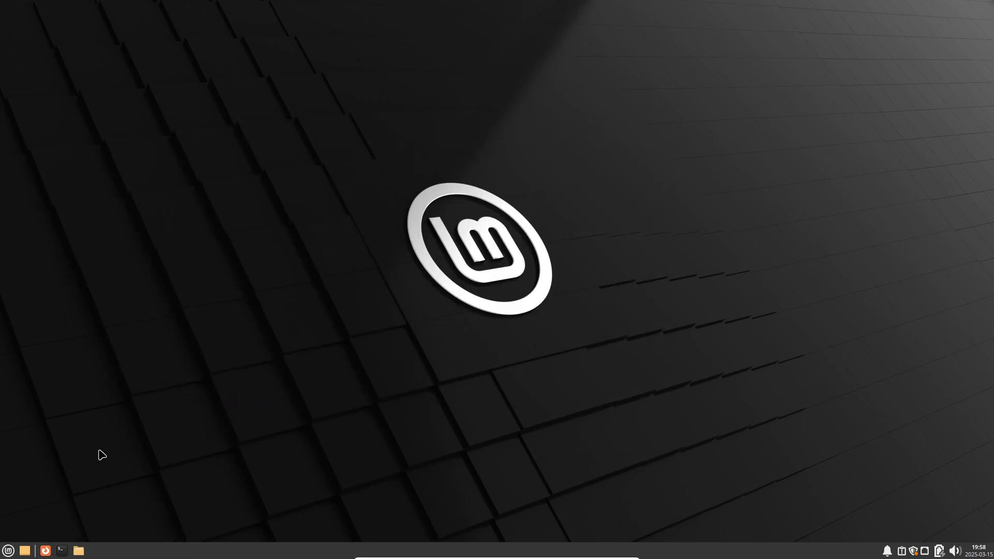
left_click(45, 550)
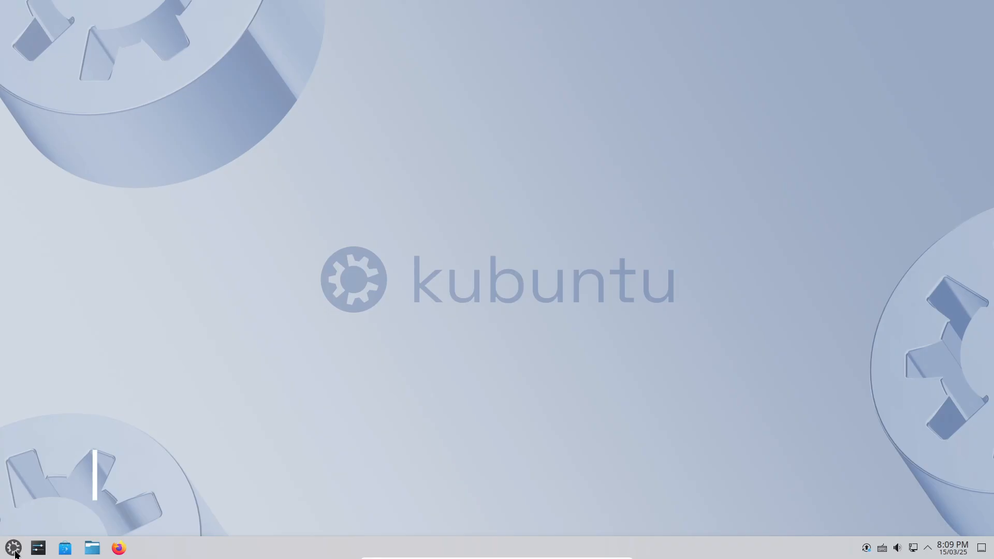
- Browse Internet, Utilities and Settings in the Kickoff launcher, then start System Settings
left_click(13, 547)
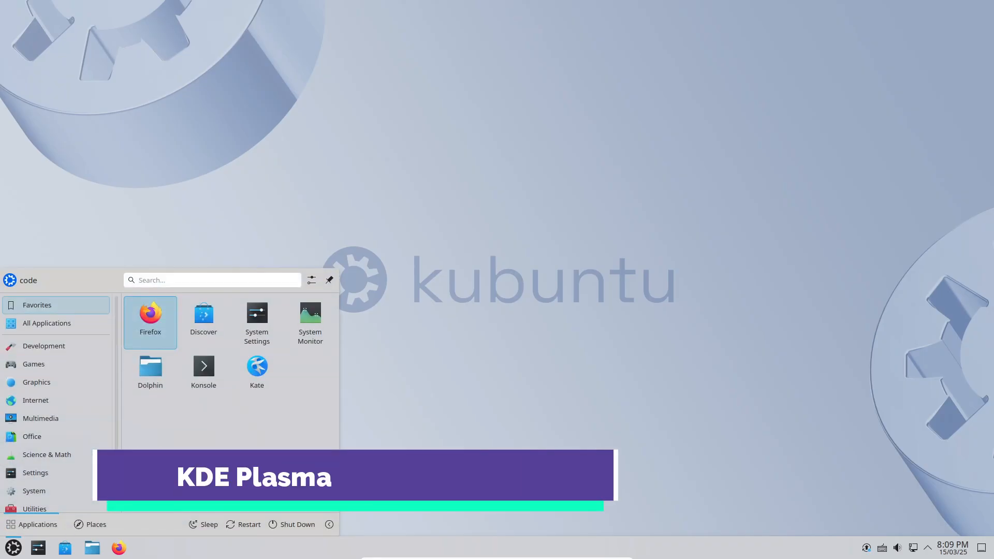
left_click(35, 400)
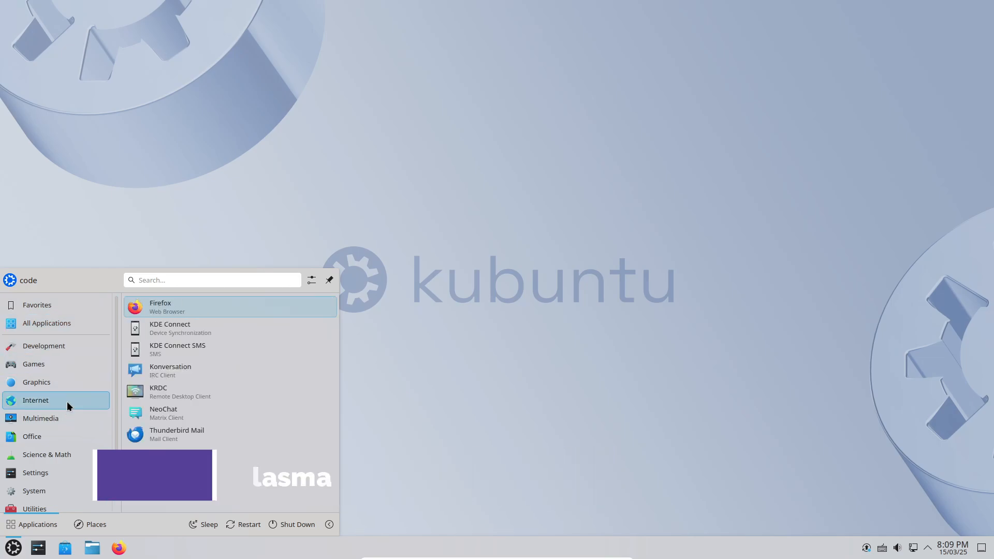
left_click(35, 472)
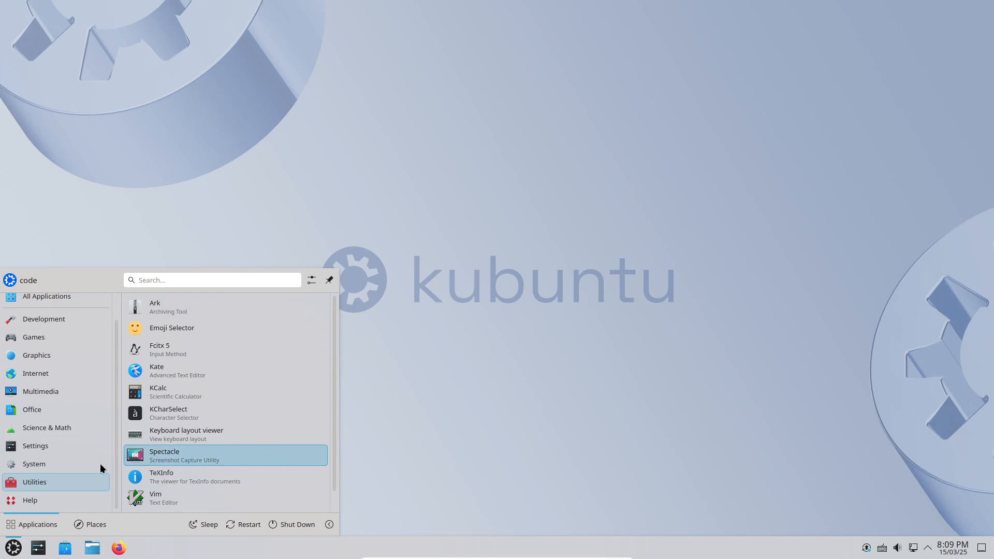
left_click(47, 428)
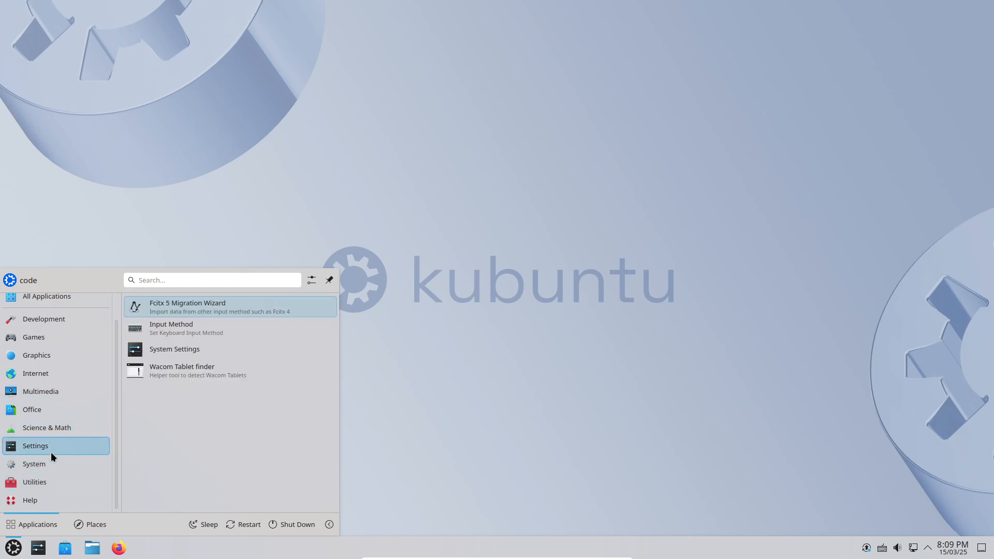
left_click(35, 482)
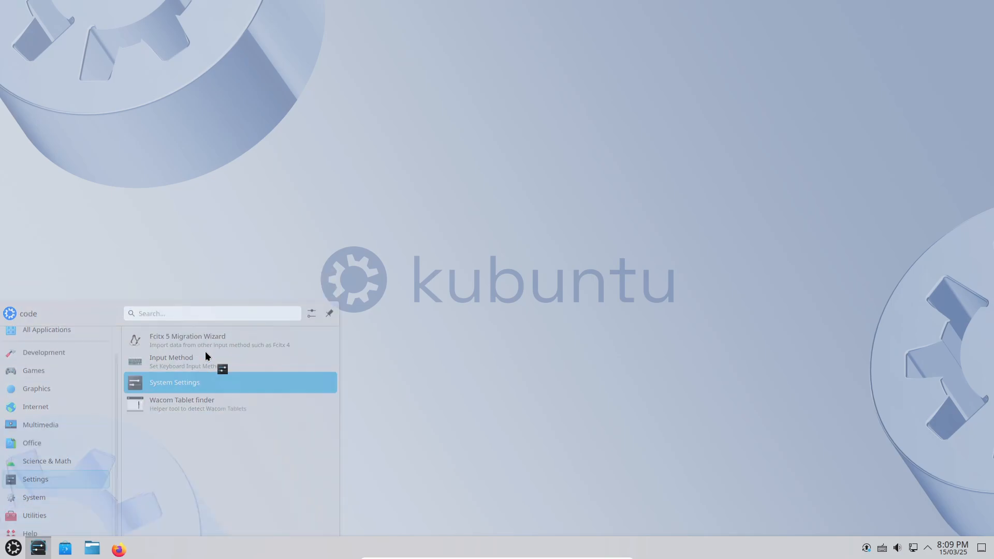
- Launch Driver Manager from System Settings, show Power Management and cancel the root password prompt
left_click(174, 382)
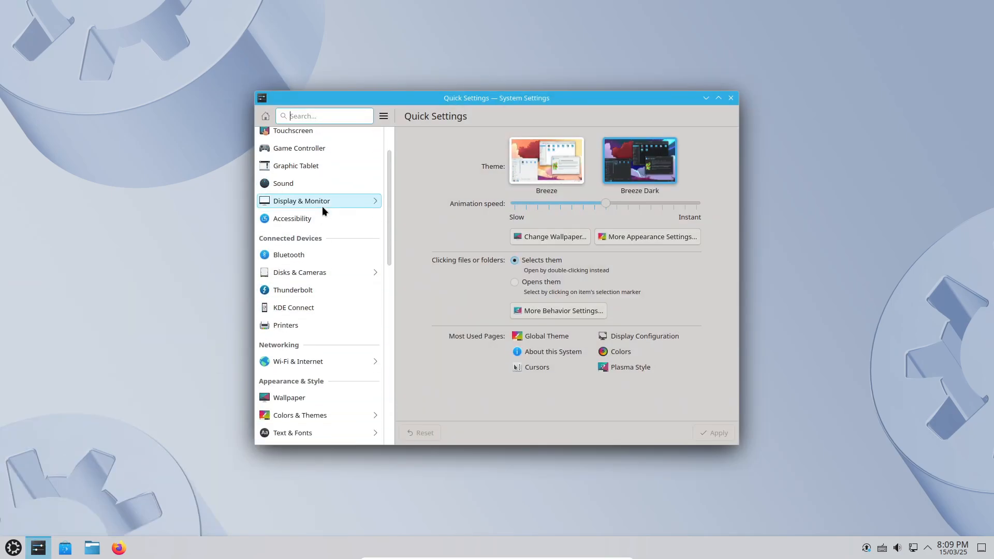
scroll("down", 3)
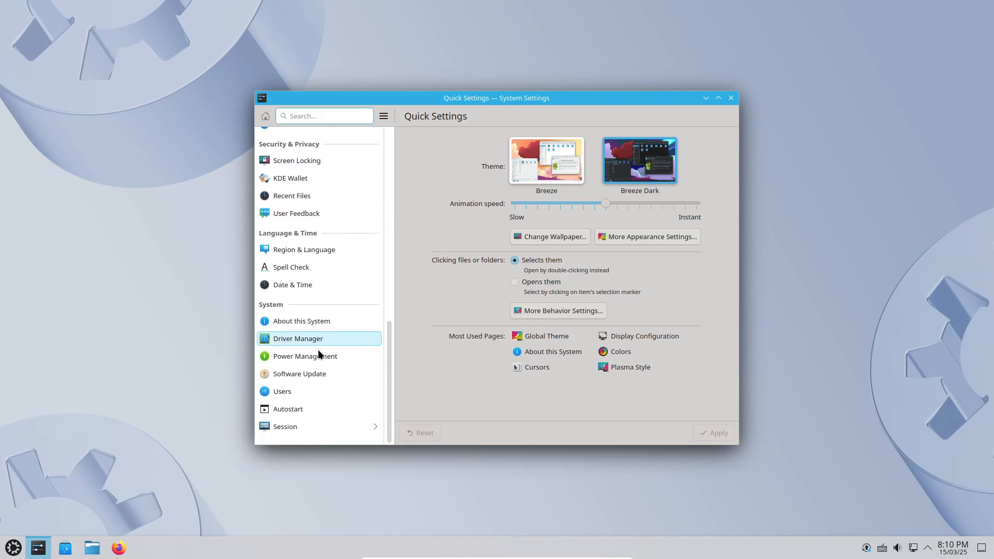
left_click(298, 337)
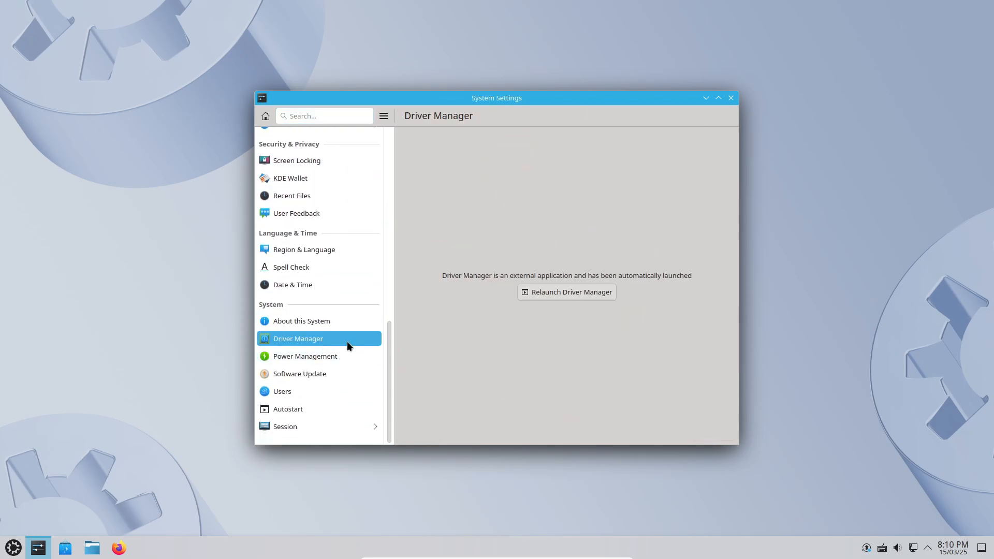
mouse_move(340, 359)
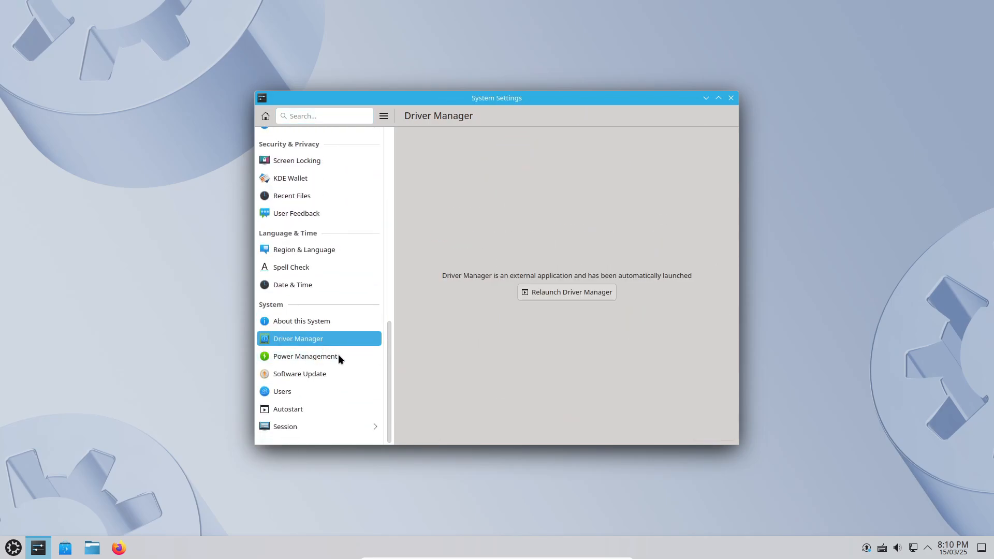
left_click(305, 355)
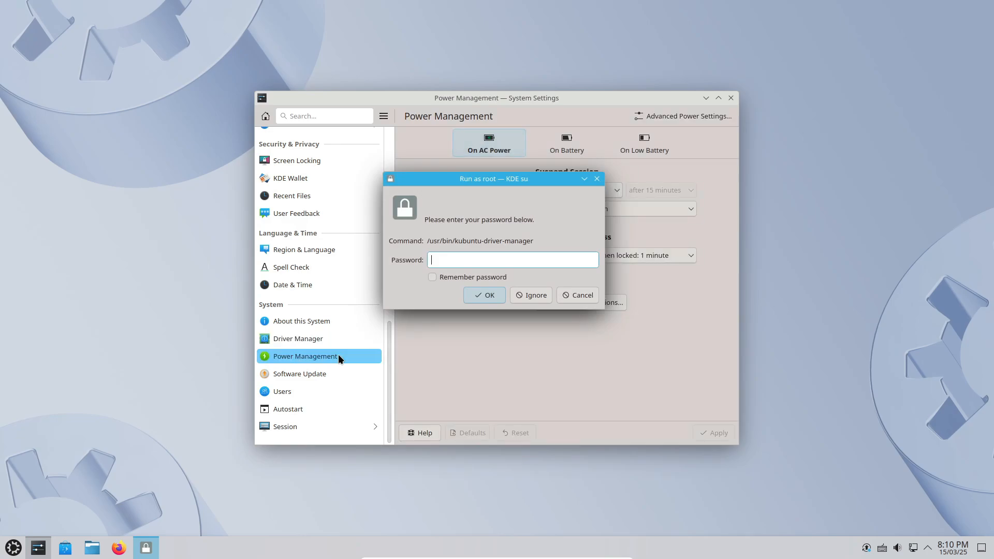
left_click(577, 295)
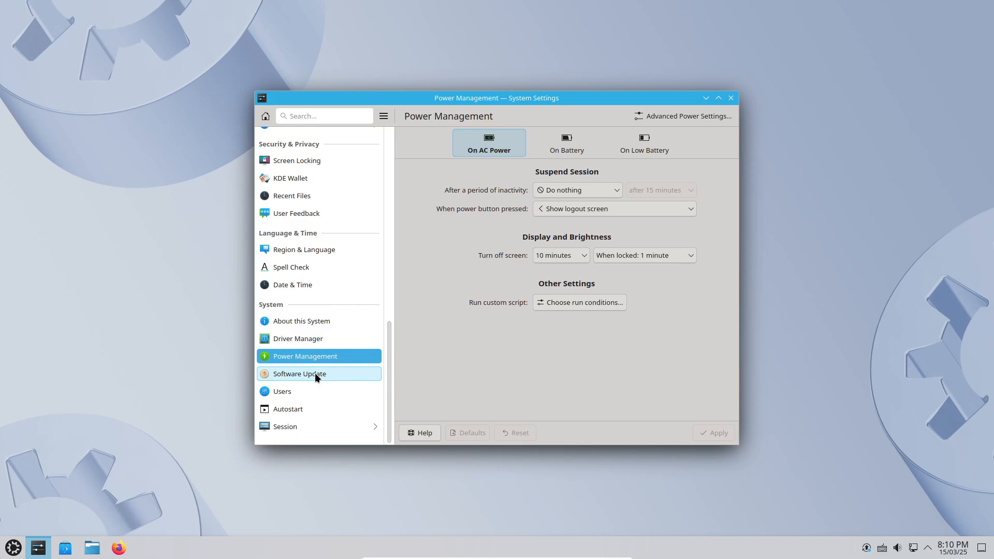
left_click(295, 257)
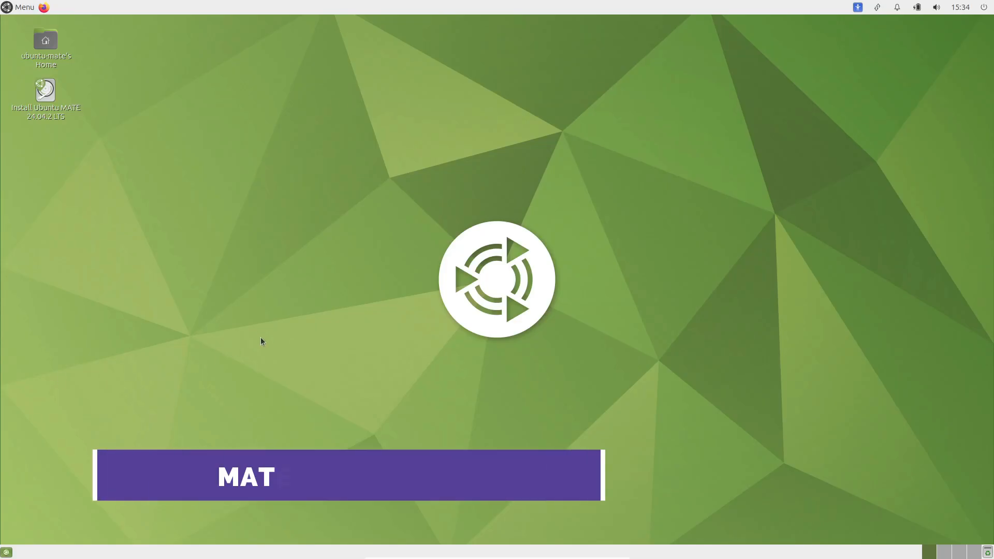
- Show neofetch system info in the MATE terminal, highlight the version line, then close the terminal
left_click(23, 8)
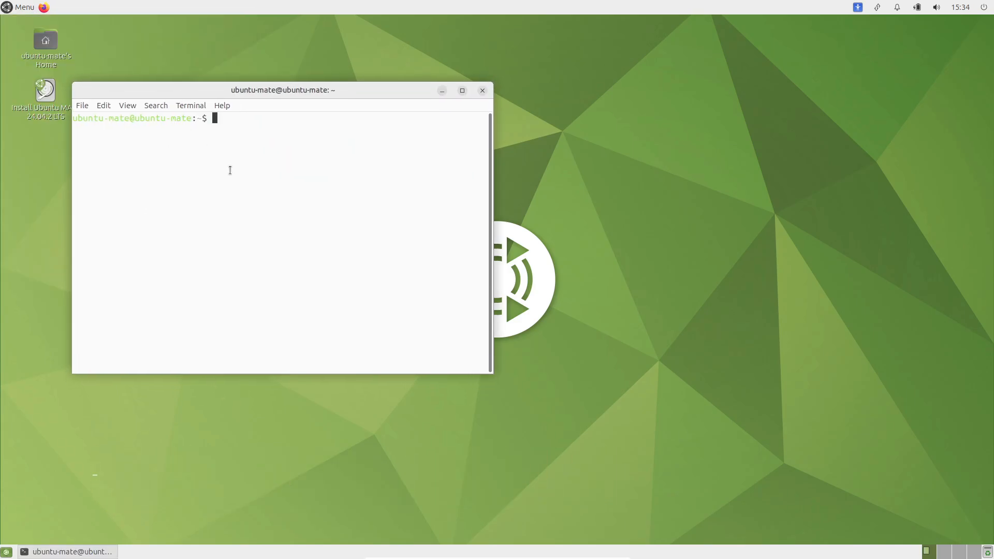
type("neofetch")
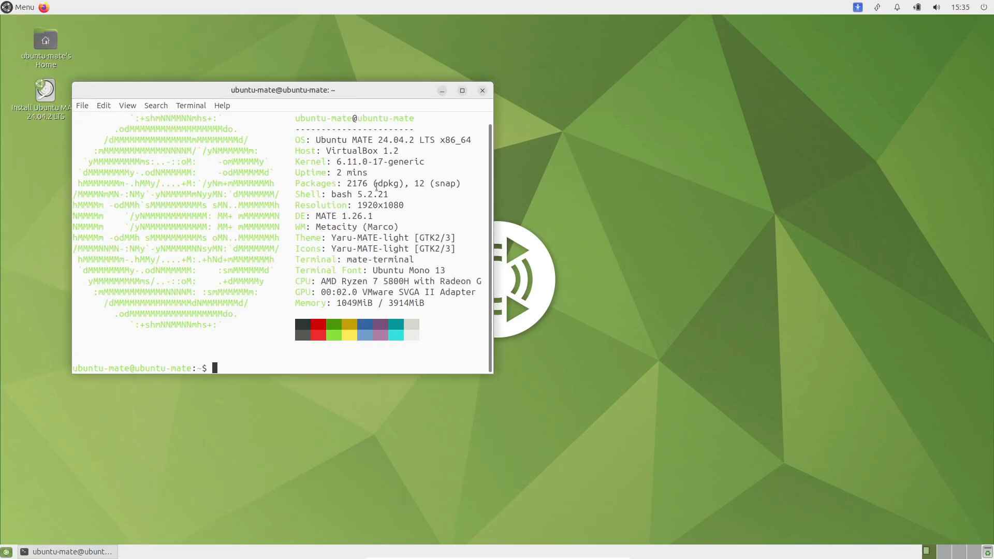
double_click(326, 215)
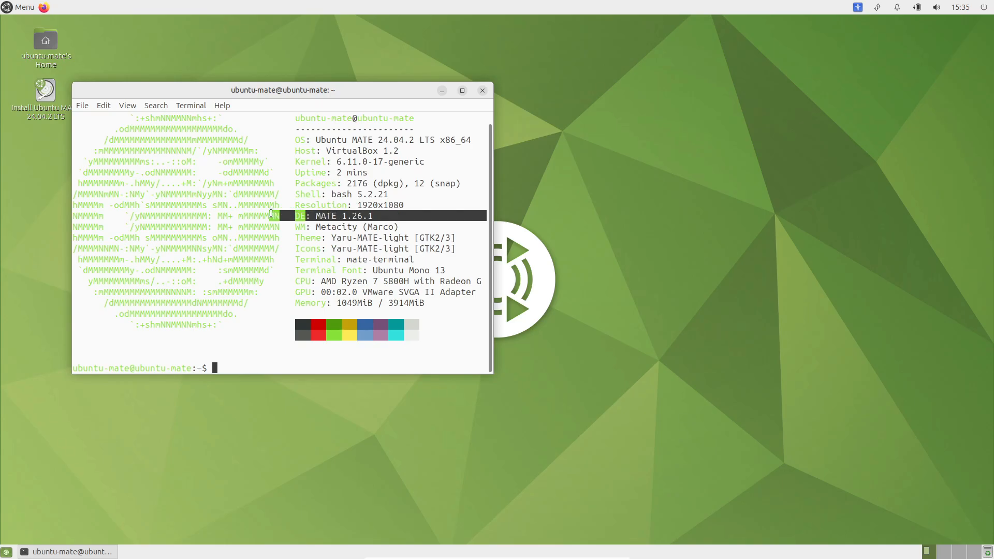
left_click(21, 7)
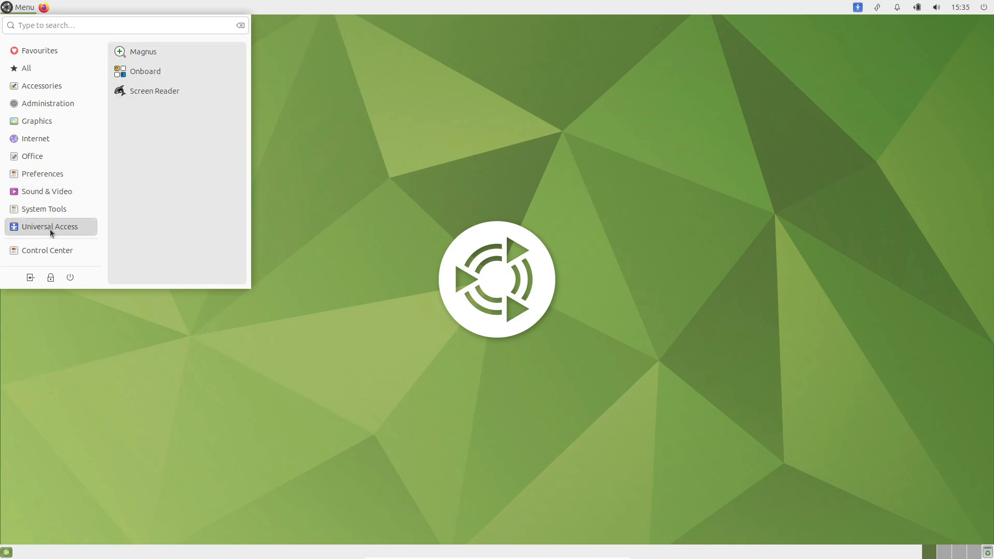
- Check the notifications applet and dismiss everything back to the bare desktop
left_click(897, 7)
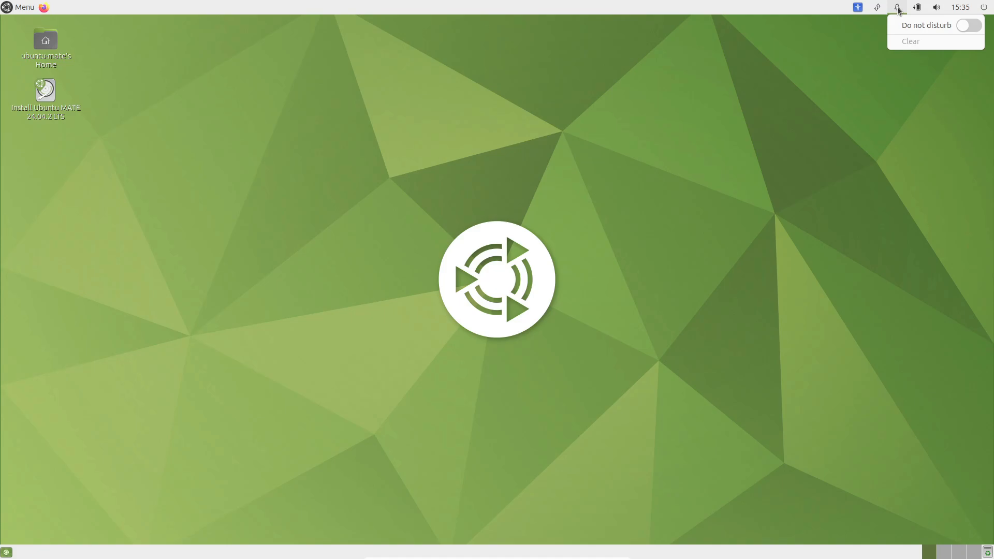
left_click(615, 180)
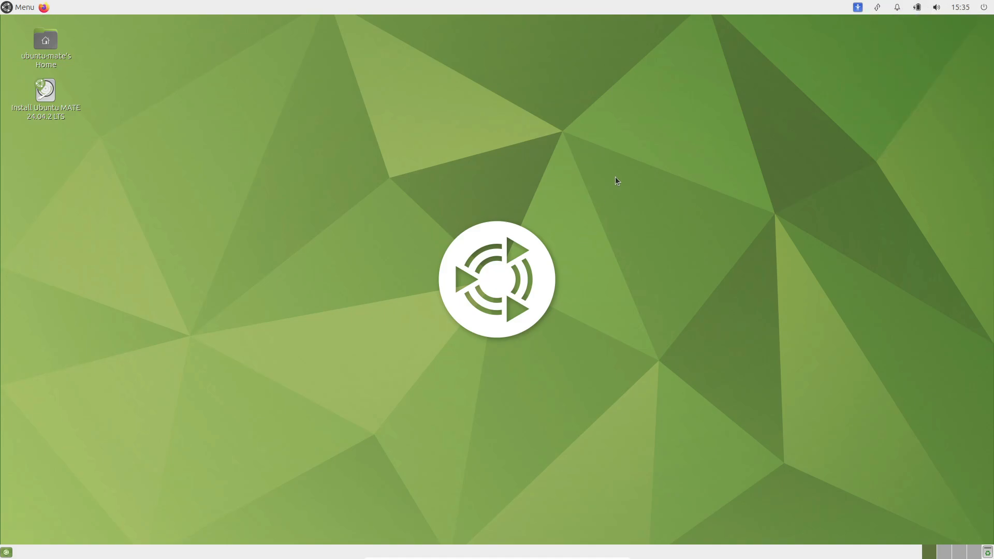
mouse_move(133, 424)
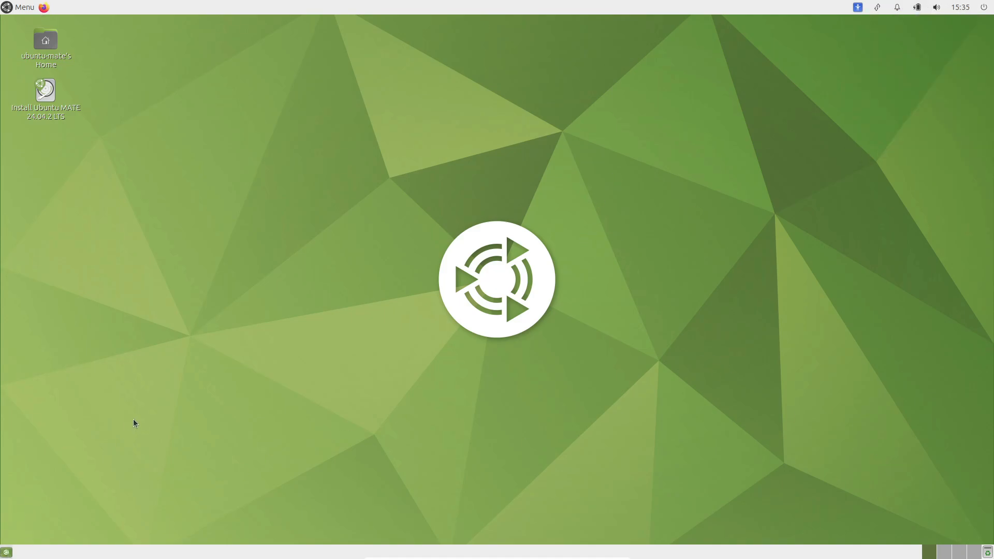
double_click(44, 41)
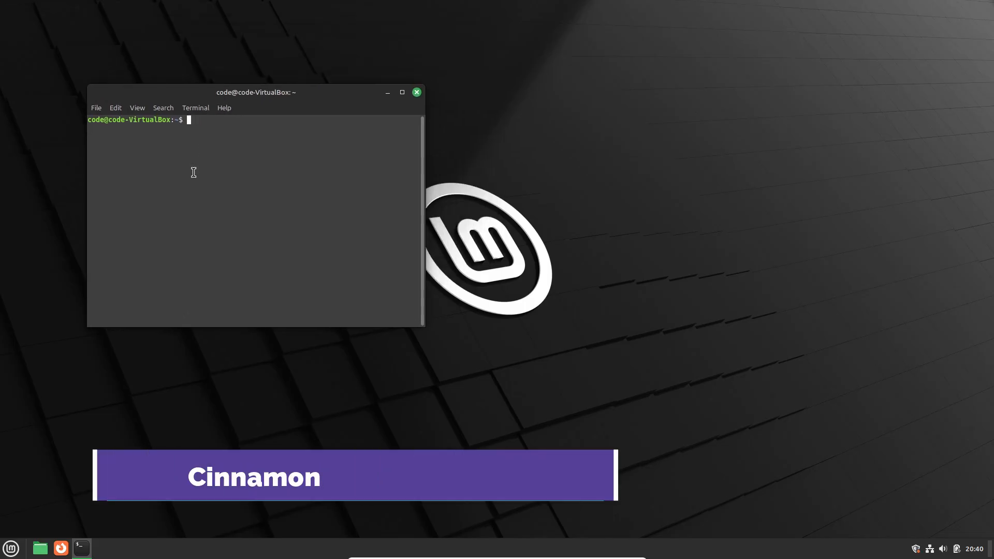
- Run neofetch in the Cinnamon terminal showing Cinnamon 6.2.7, then close the terminal
type("neofetch")
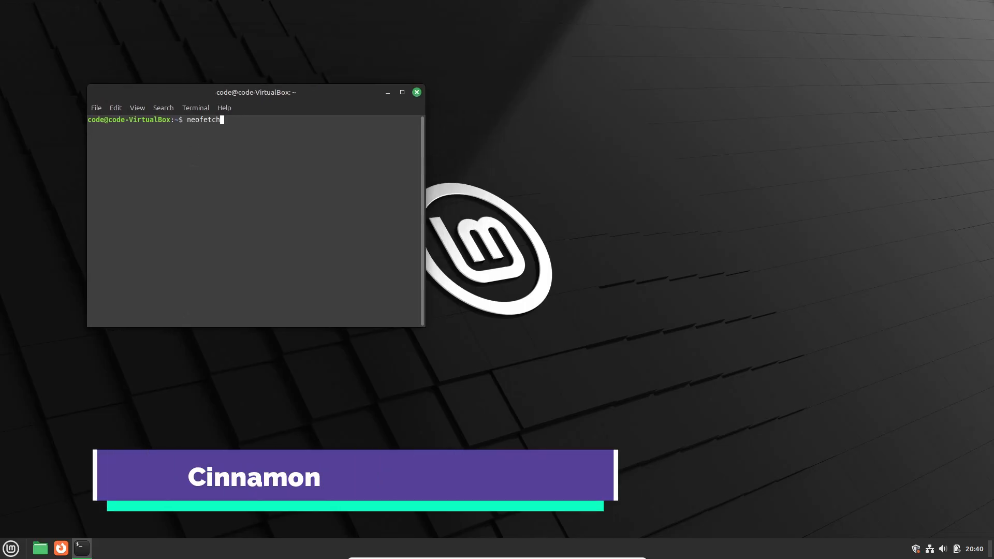
key("Return")
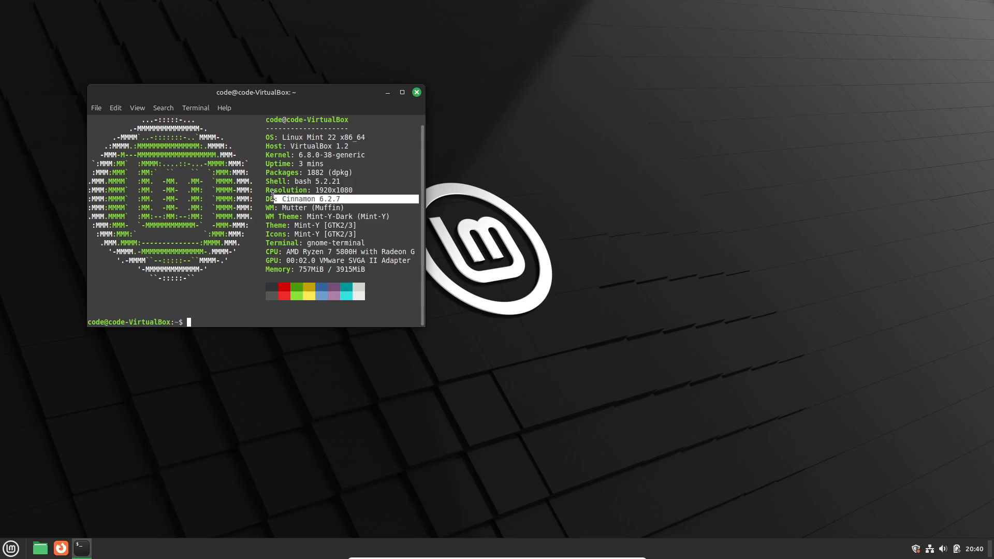
left_click(417, 92)
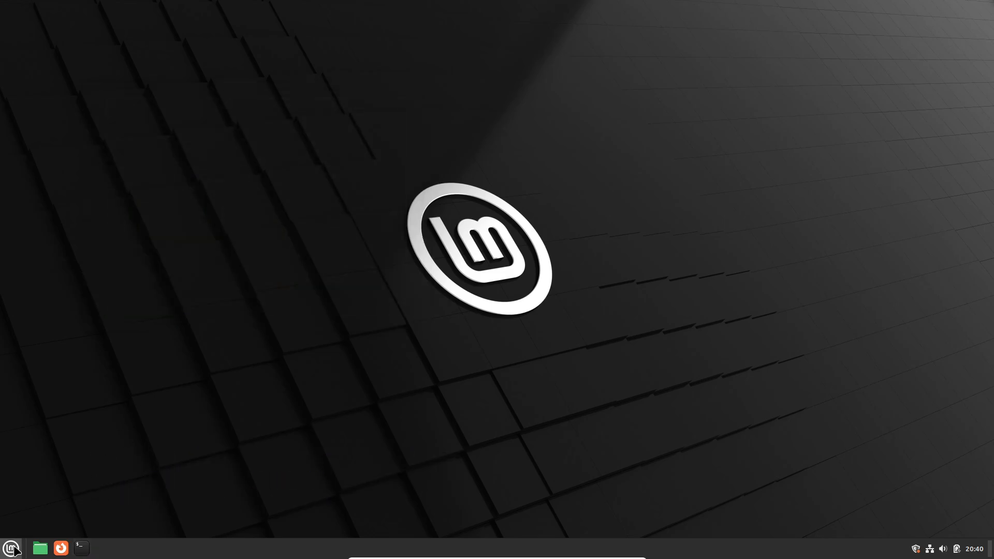
- Browse the Internet category in the Mint menu, then close the menu
left_click(10, 548)
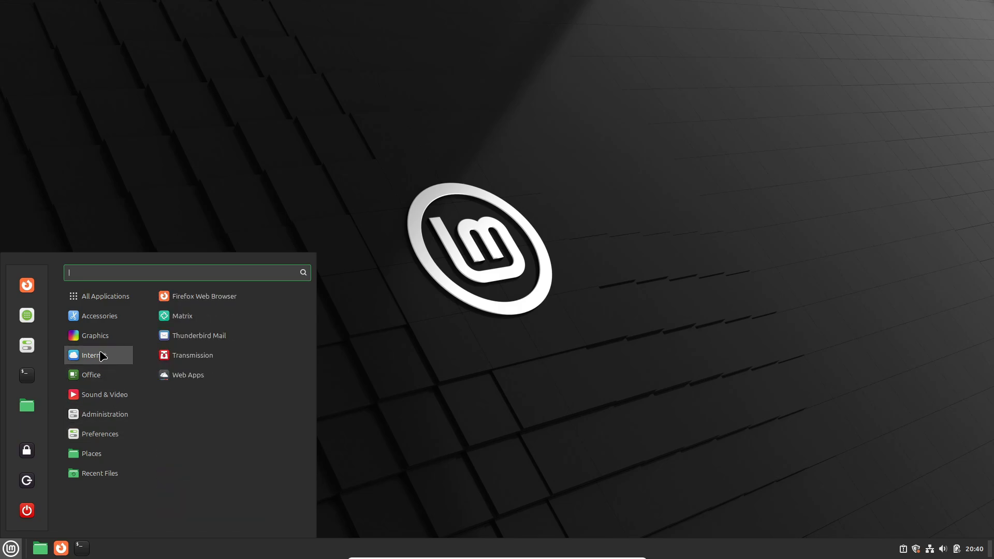
left_click(106, 297)
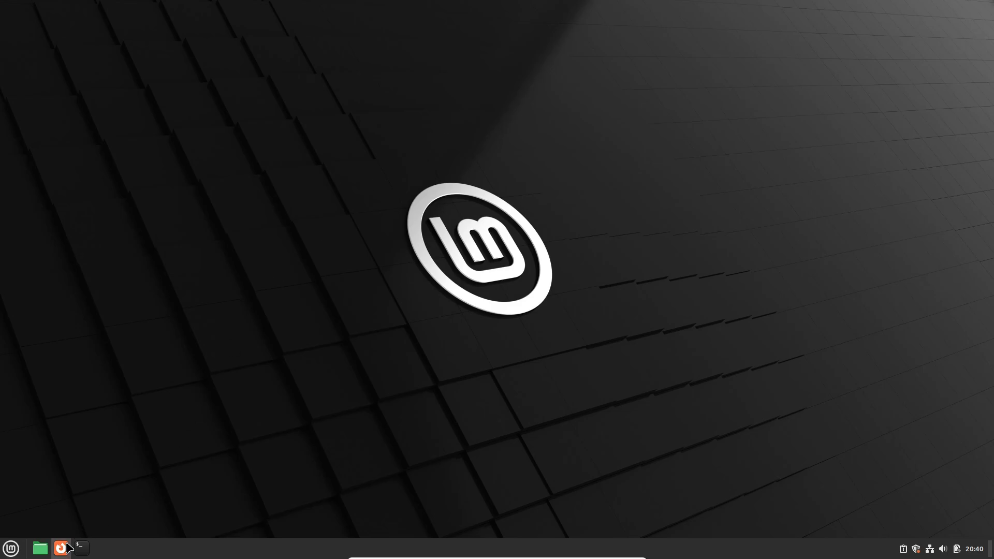
left_click(61, 548)
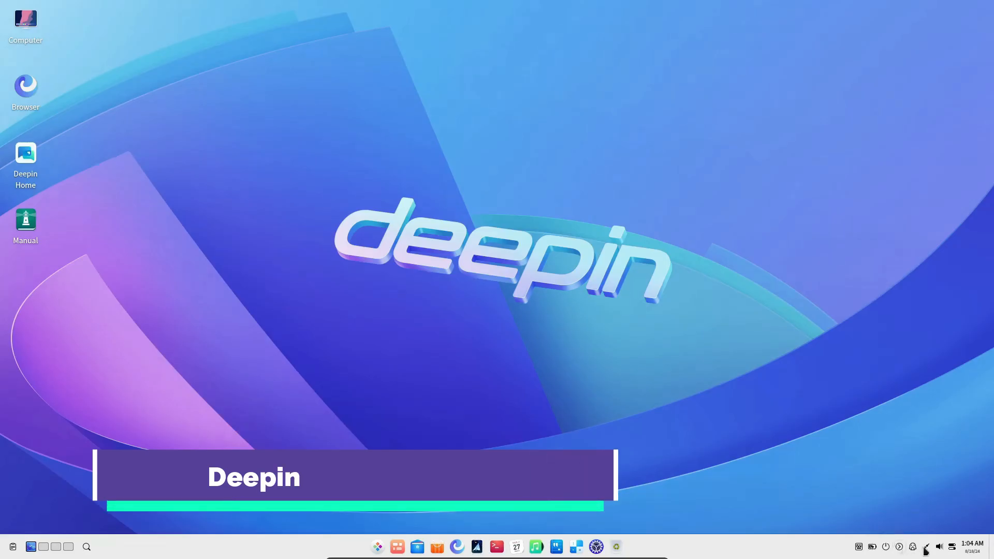
- Check the Deepin quick settings panel, then open the Computer view in the file manager
left_click(953, 547)
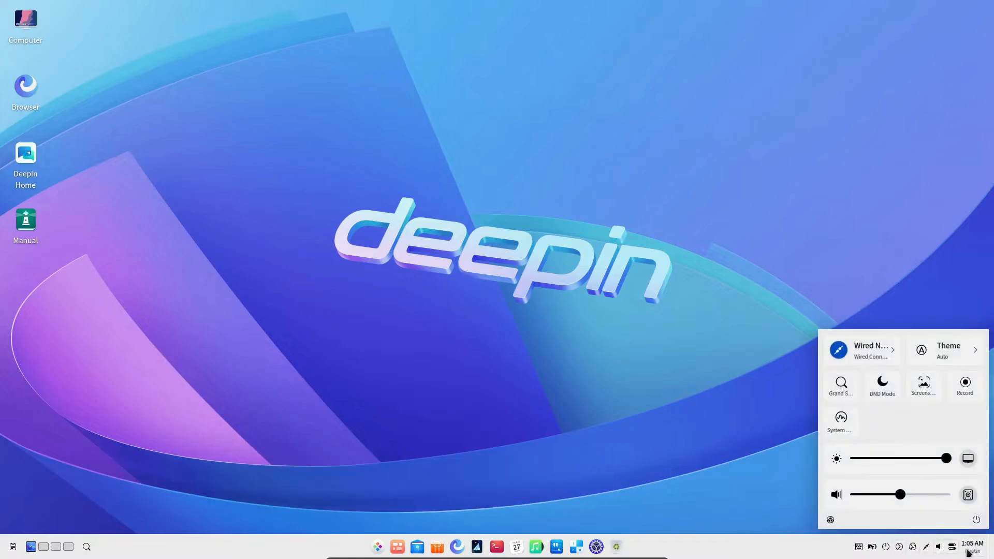
left_click(343, 289)
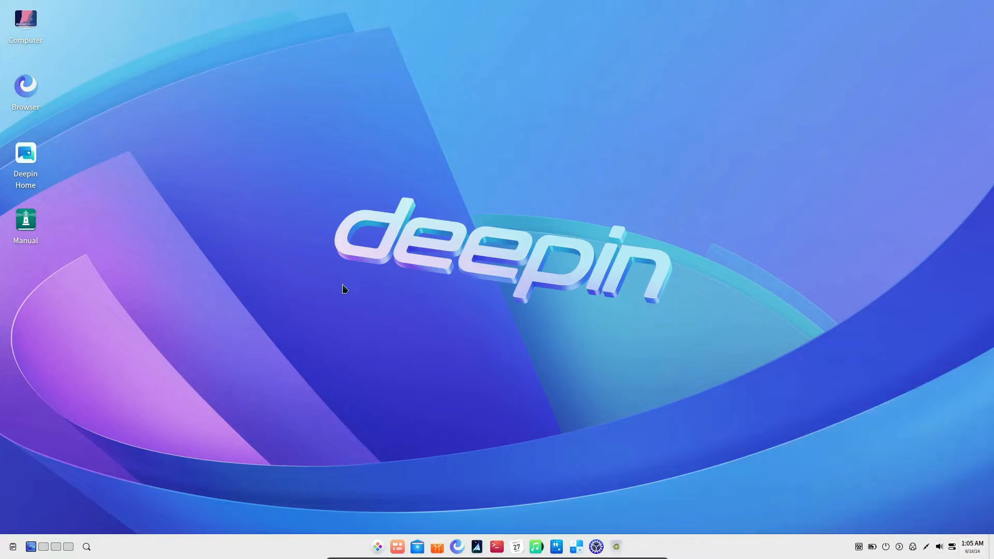
double_click(24, 23)
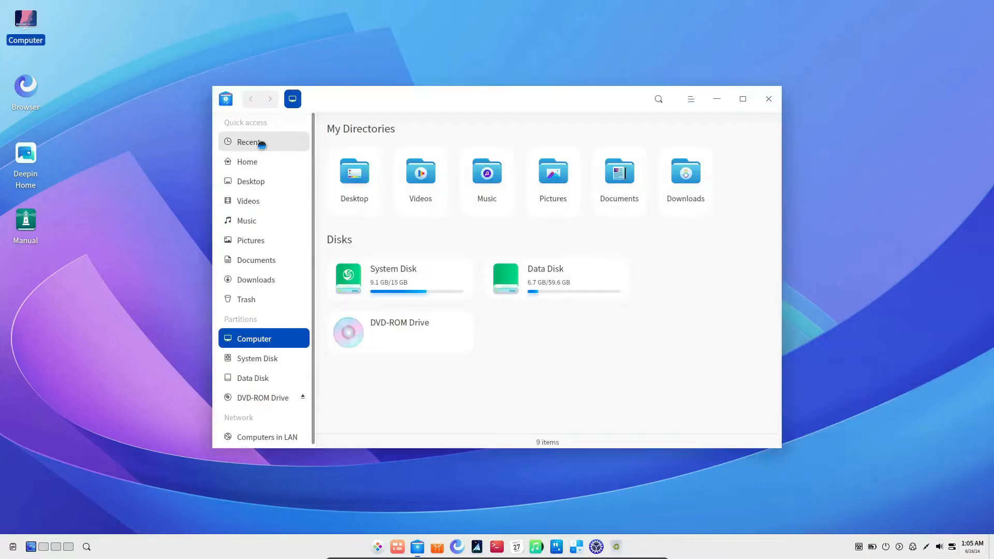
left_click(255, 280)
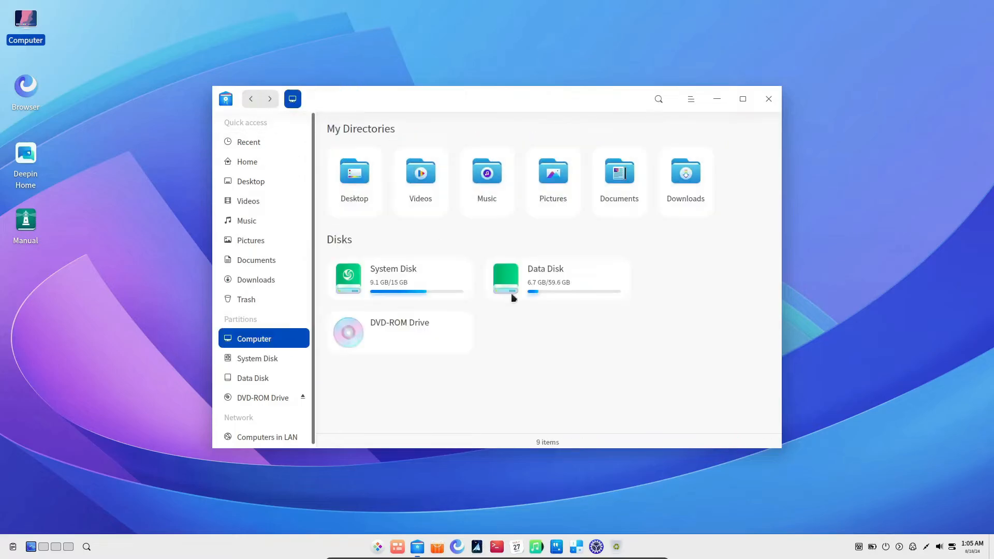
- Close the file manager via its window menu and scroll through the application launcher
left_click(691, 100)
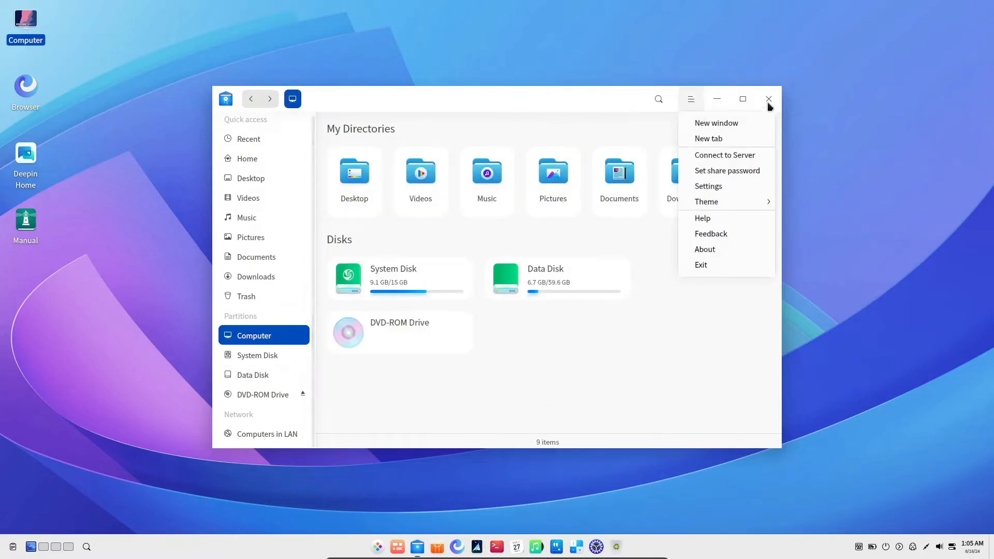
left_click(701, 264)
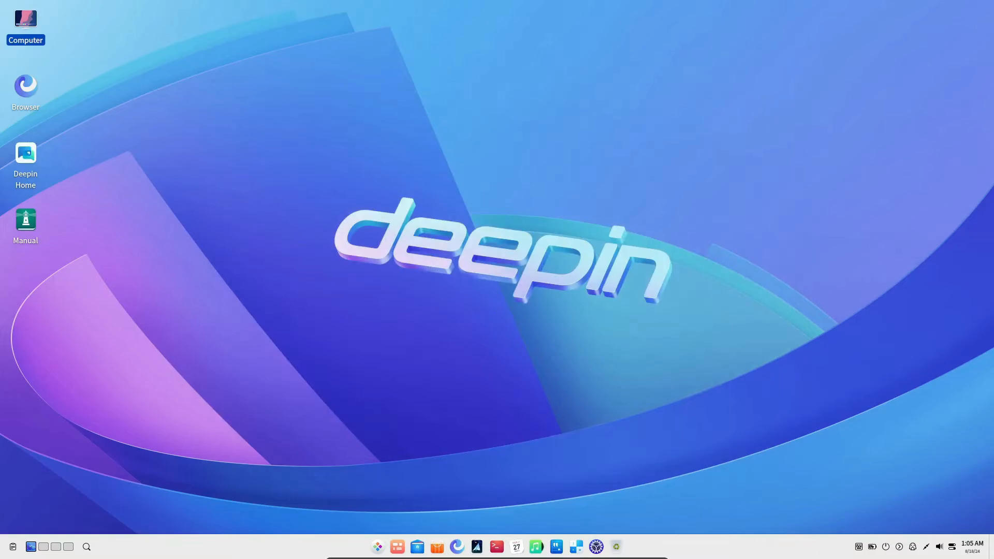
mouse_move(337, 296)
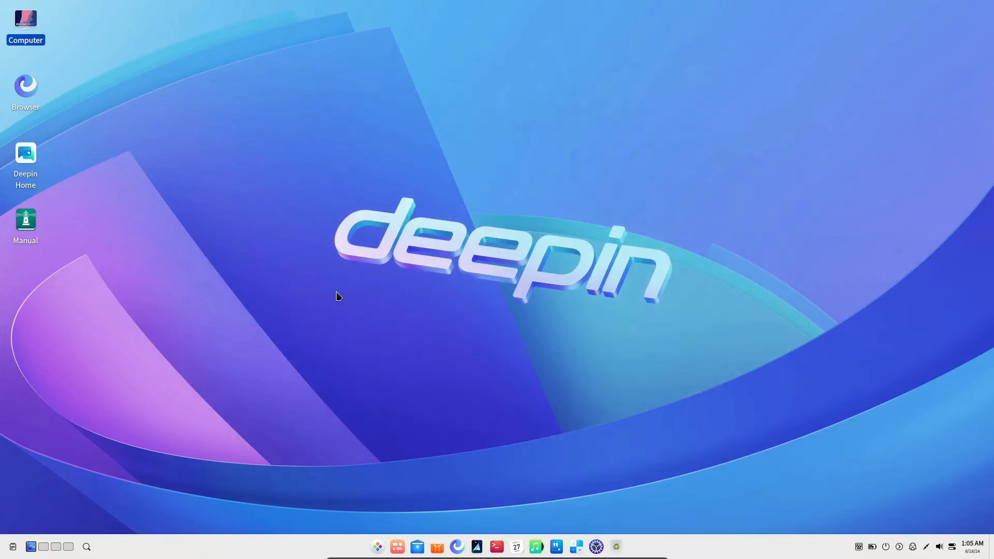
left_click(376, 546)
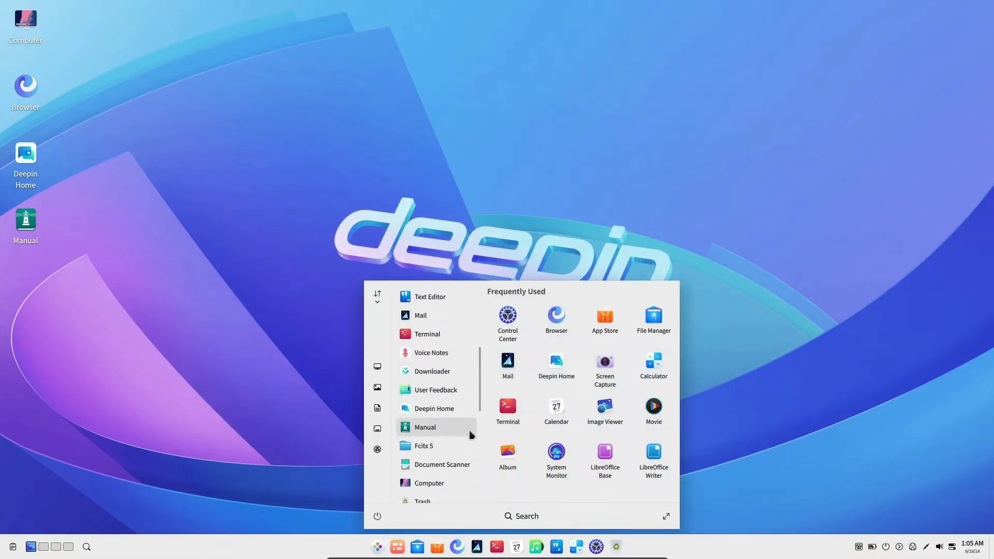
scroll("down", 3)
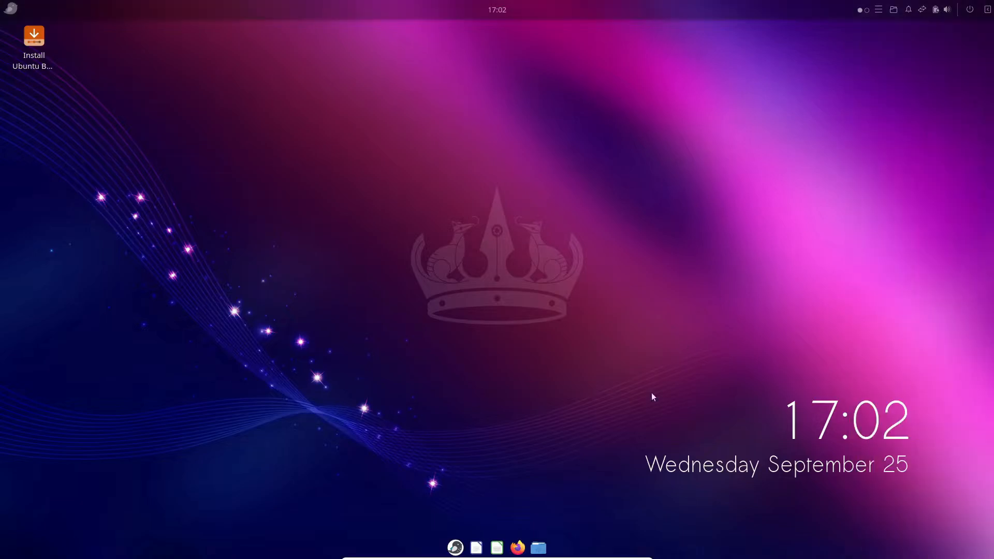
- Launch Budgie Control Center and scroll through its About page showing Budgie 10.9.1 on Ubuntu 24.04.1 LTS
right_click(434, 202)
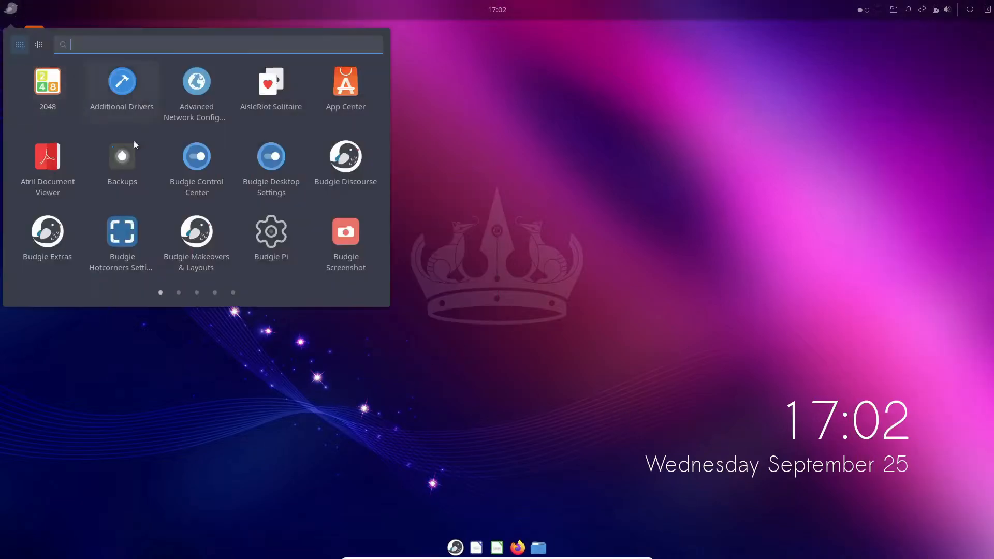
left_click(196, 156)
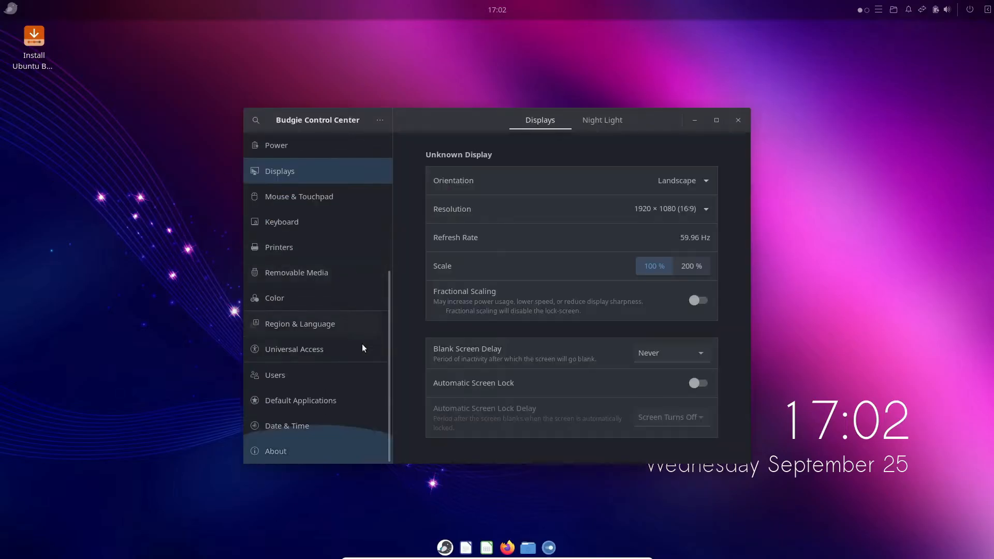
left_click(276, 450)
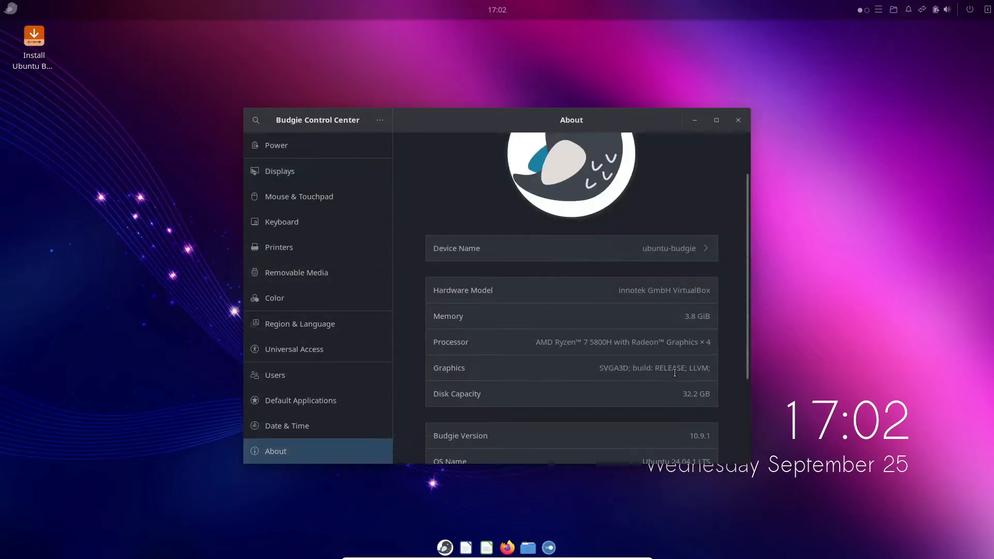
scroll("down", 3)
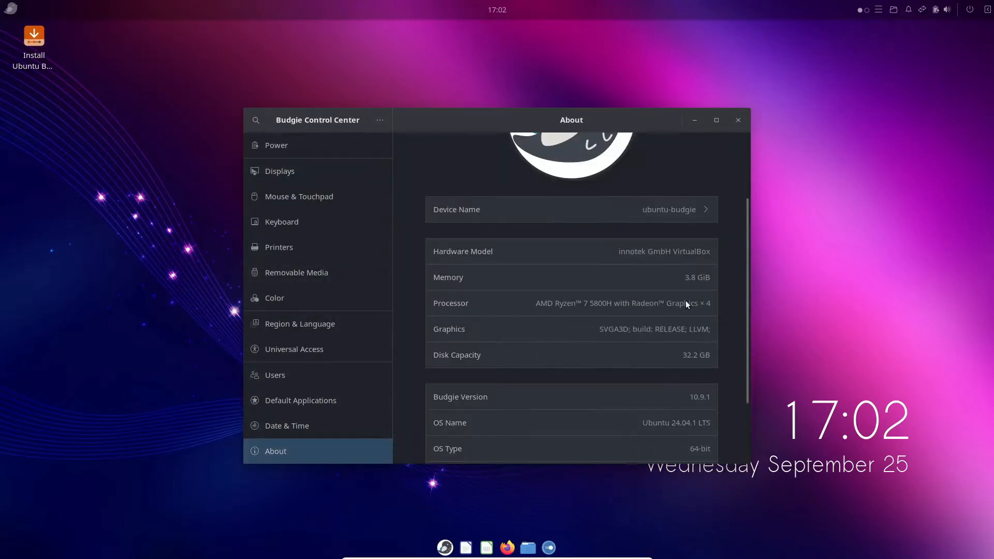
scroll("down", 3)
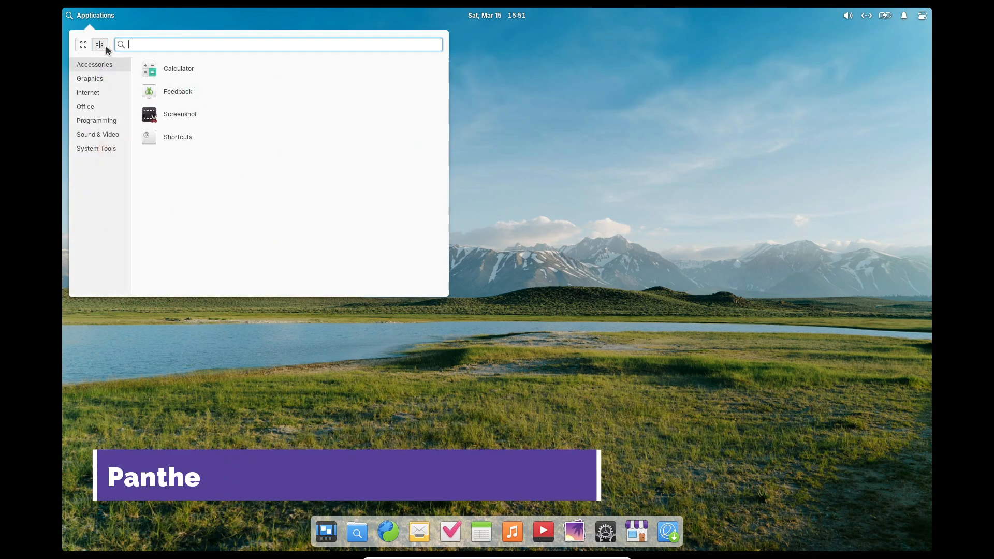
left_click(83, 44)
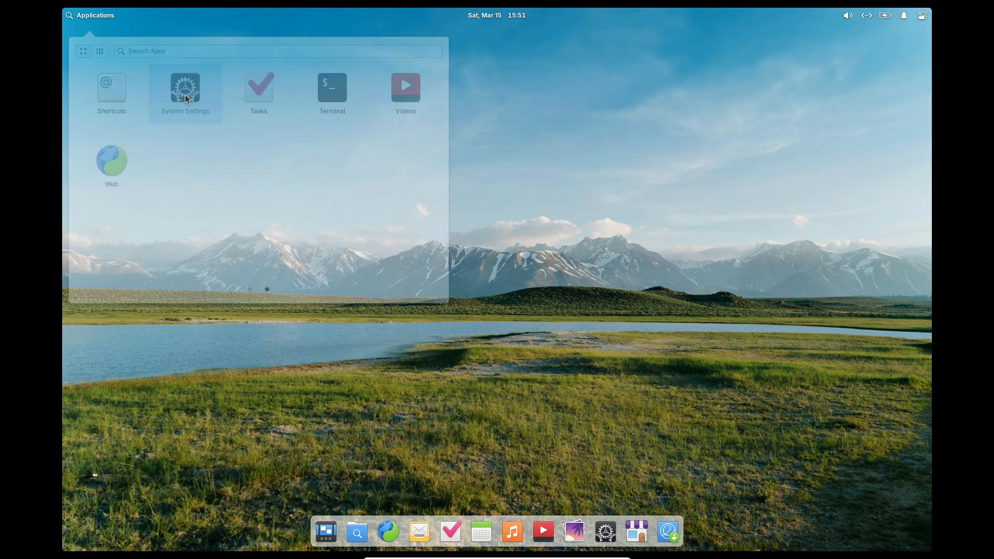
left_click(185, 87)
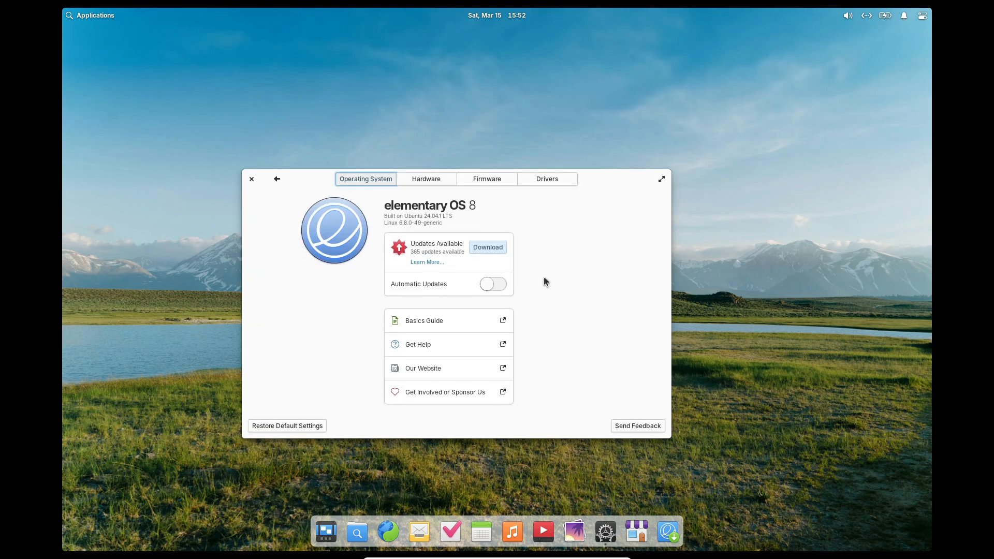
left_click(425, 179)
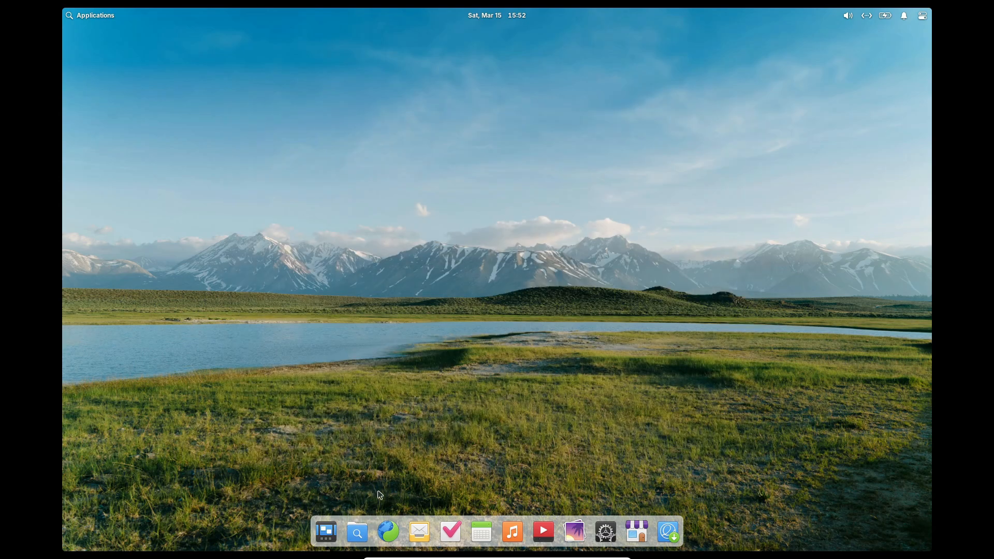
mouse_move(480, 531)
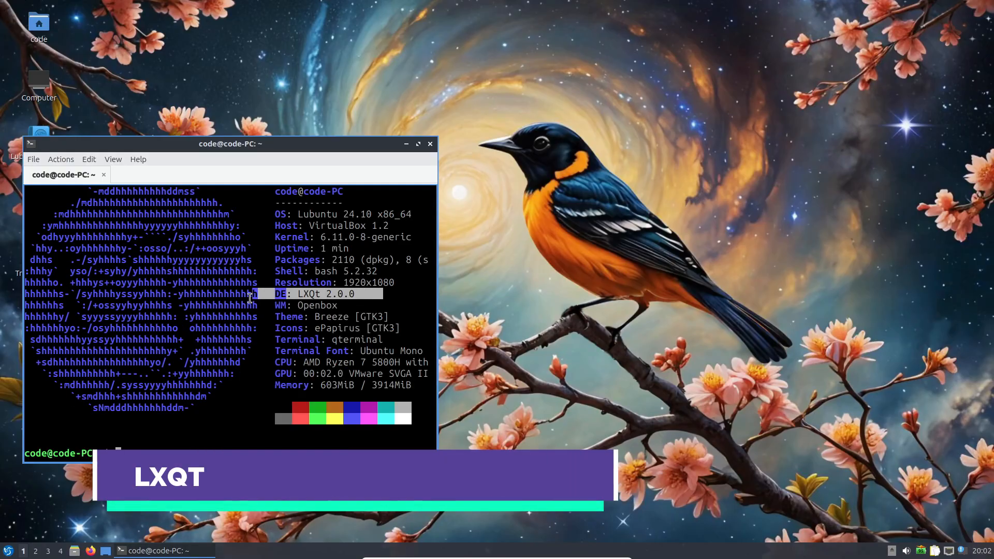
- Run neofetch in QTerminal showing LXQt 2.0.0, close it, then browse and close the Start menu
type("neofetch")
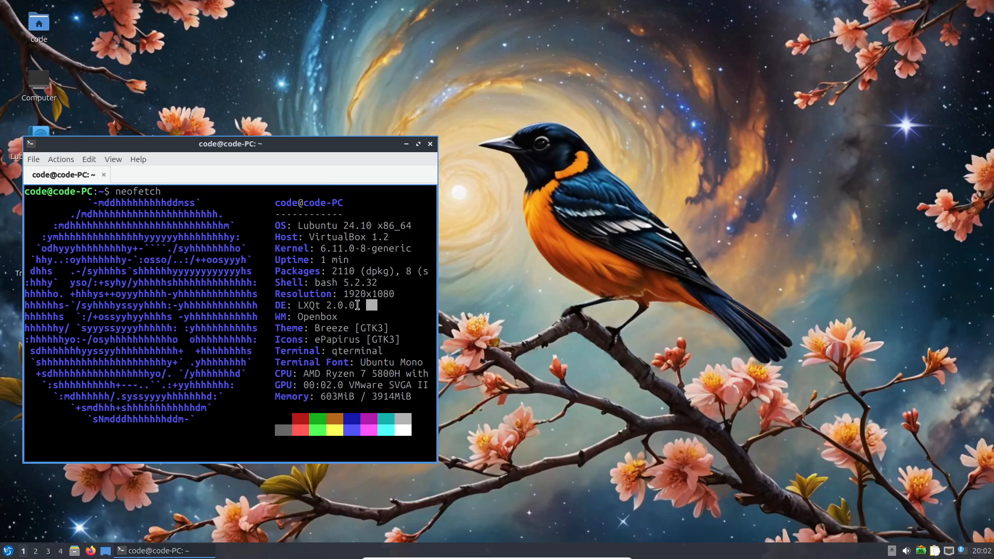
left_click(406, 144)
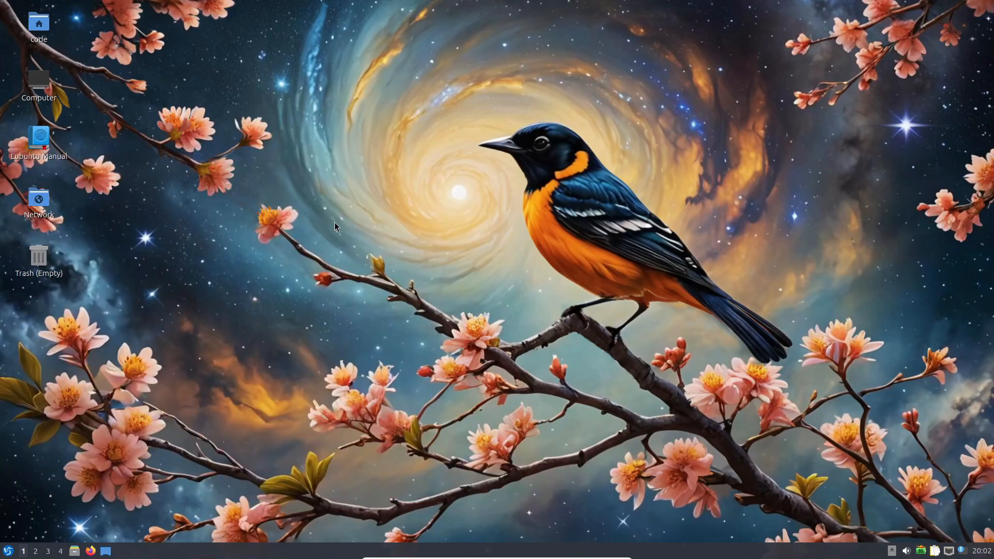
left_click(8, 550)
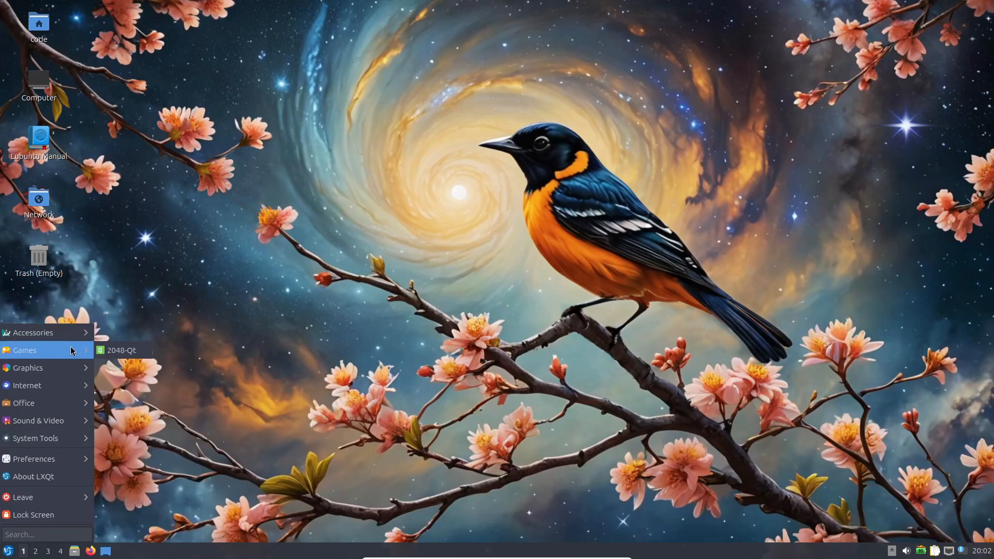
mouse_move(38, 420)
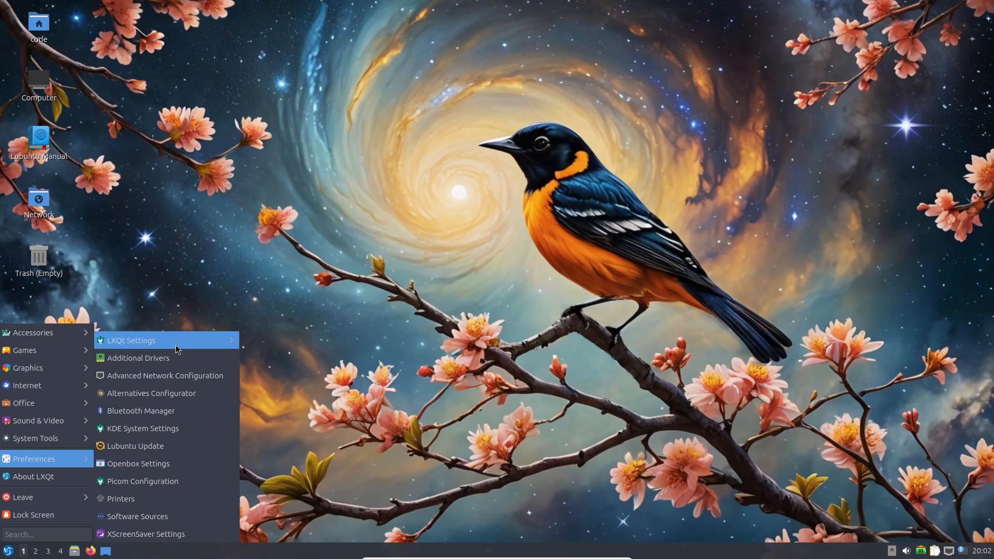
left_click(310, 476)
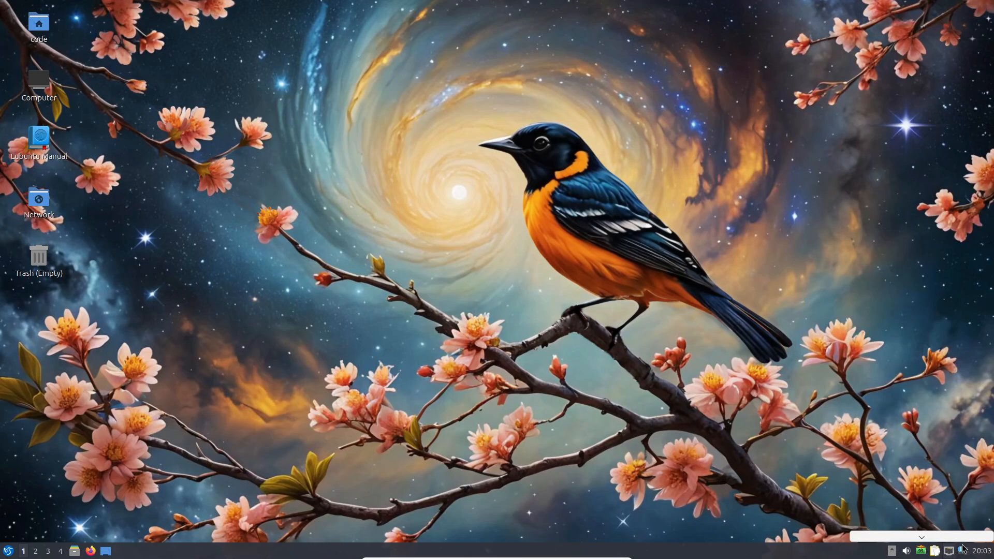
left_click(963, 549)
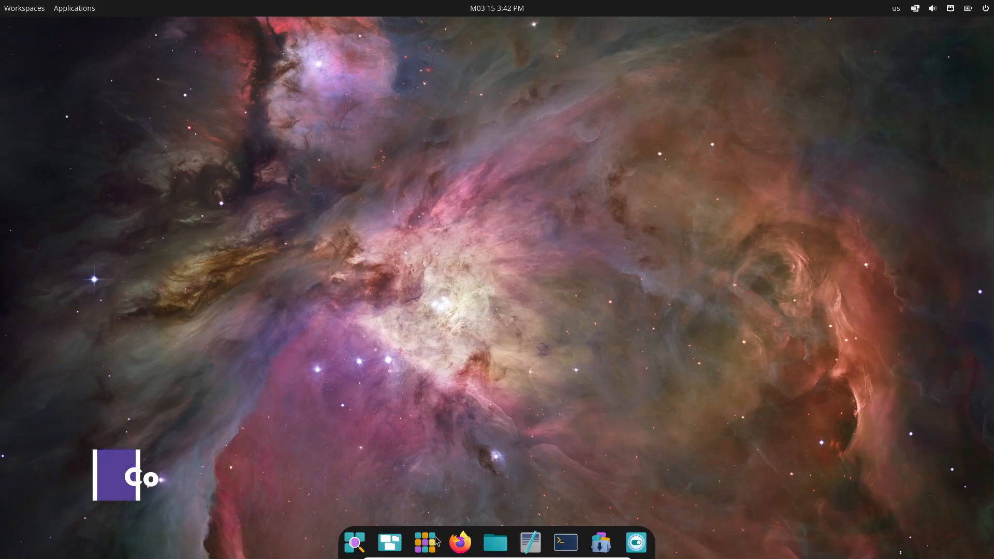
- Run neofetch in COSMIC Terminal showing Pop!_OS 24.04, then check today's calendar
left_click(425, 542)
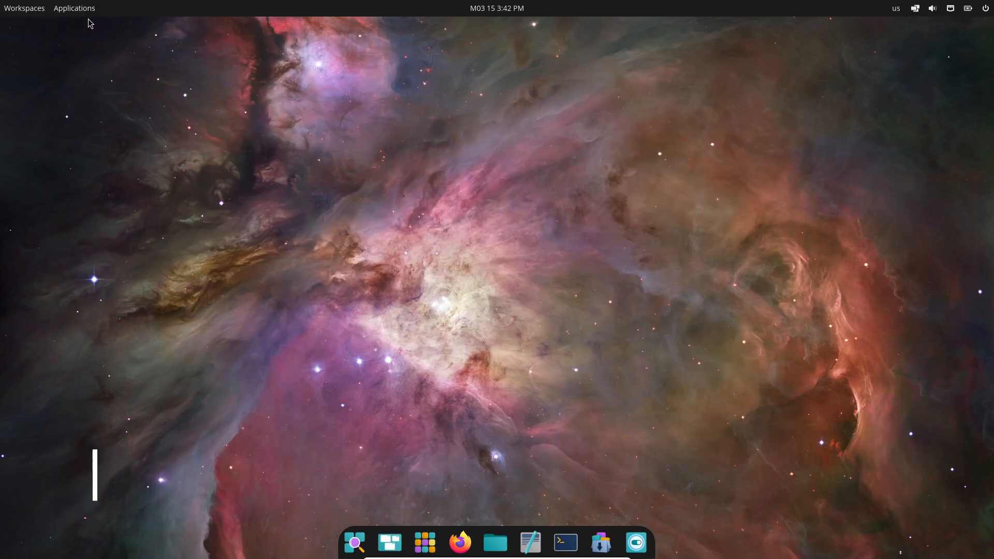
mouse_move(564, 541)
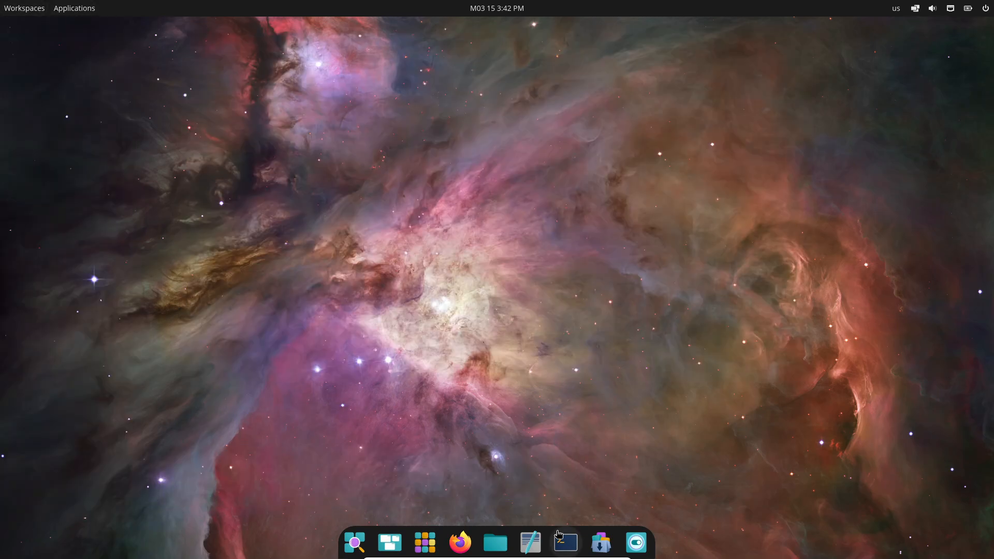
left_click(565, 543)
type("neofetch")
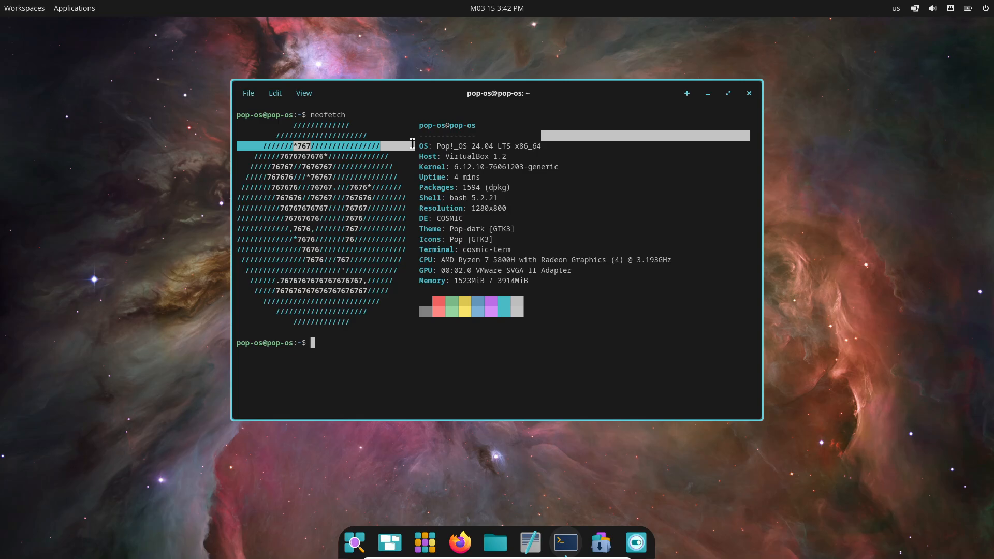
left_click(497, 7)
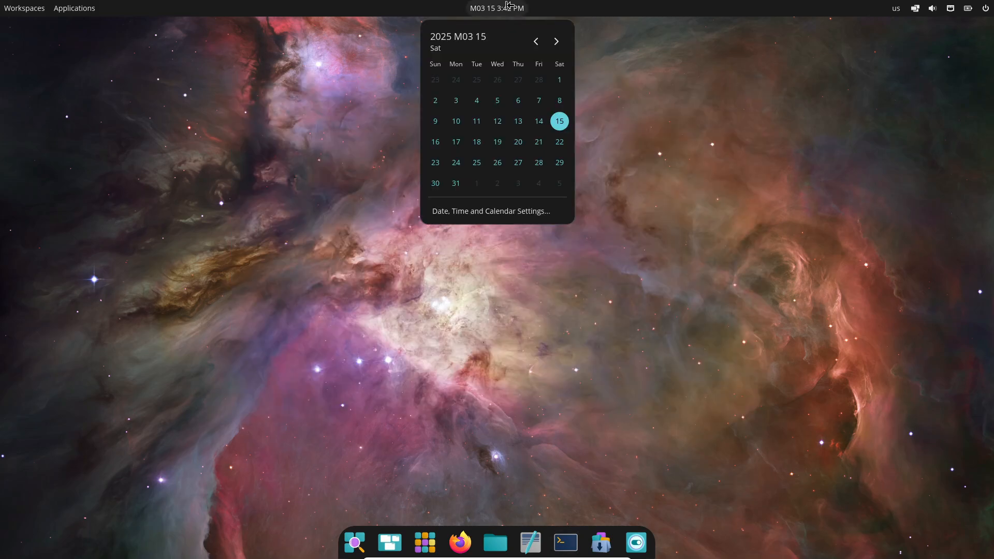
- Check the volume and microphone levels, then open the file manager at the Home folder
left_click(932, 8)
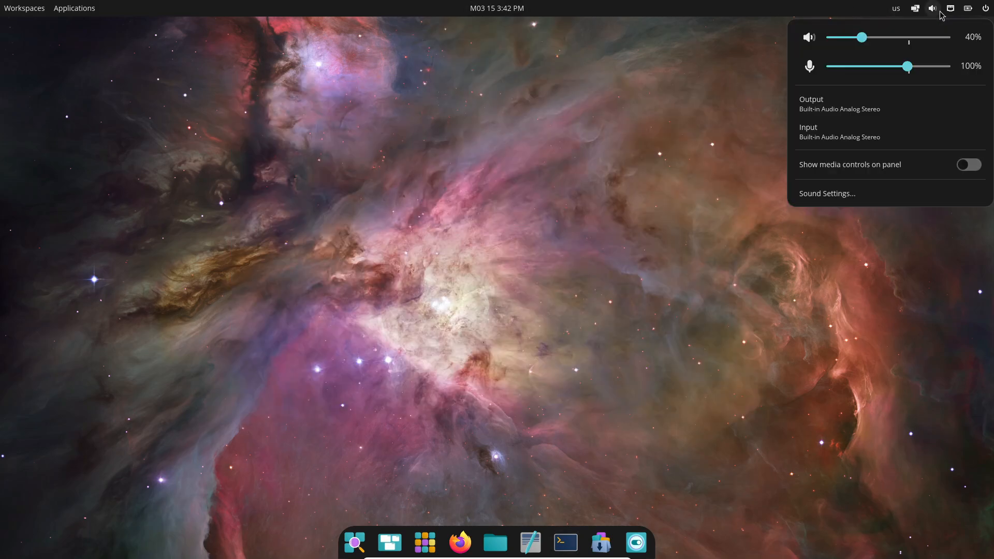
left_click(417, 196)
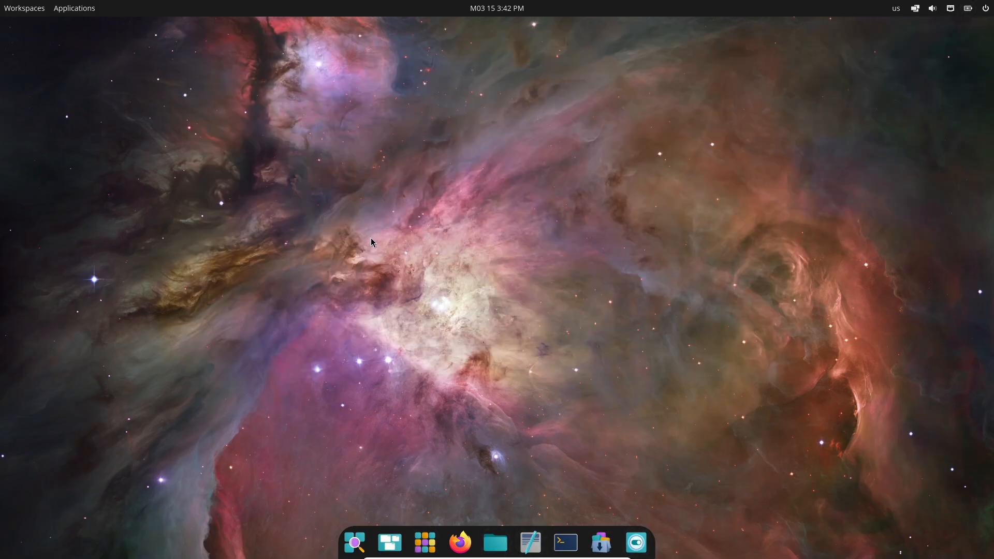
left_click(495, 543)
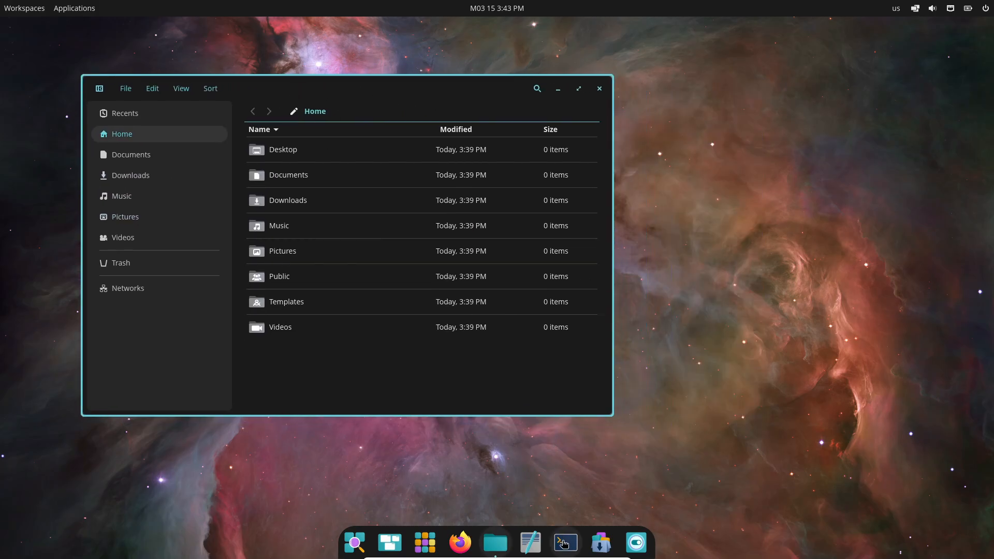
- Add a terminal beside the files window, toggle Tile current workspace on then off via the tiling applet
left_click(565, 543)
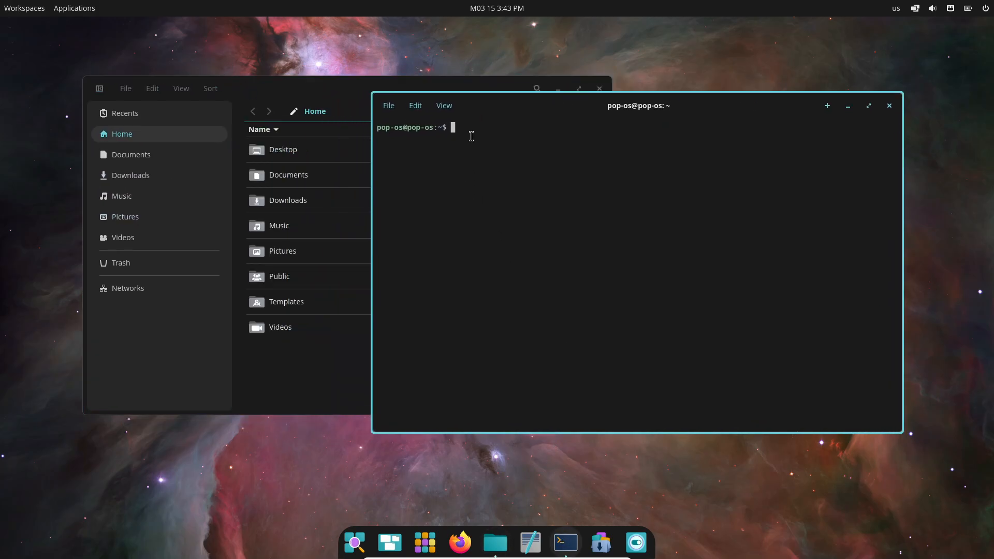
left_click(914, 7)
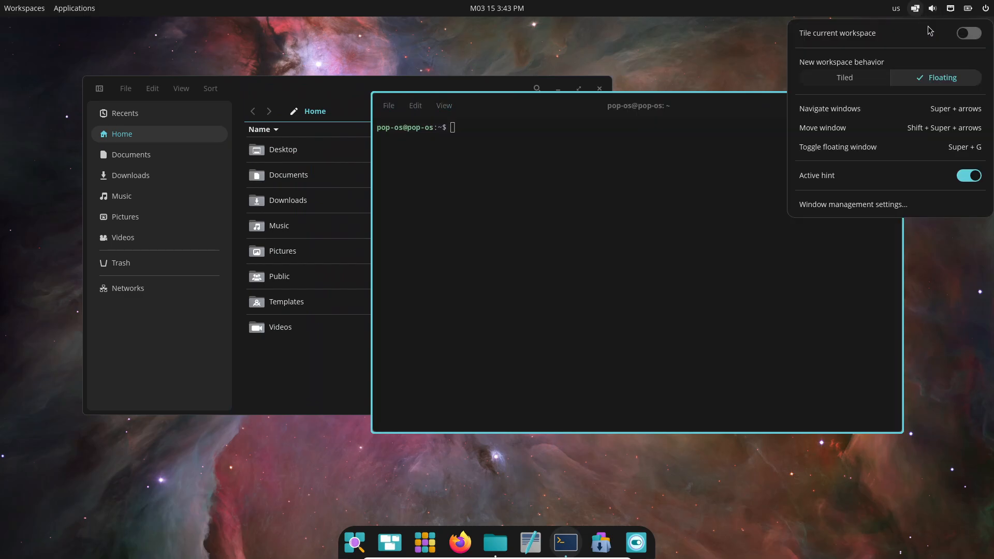
left_click(968, 33)
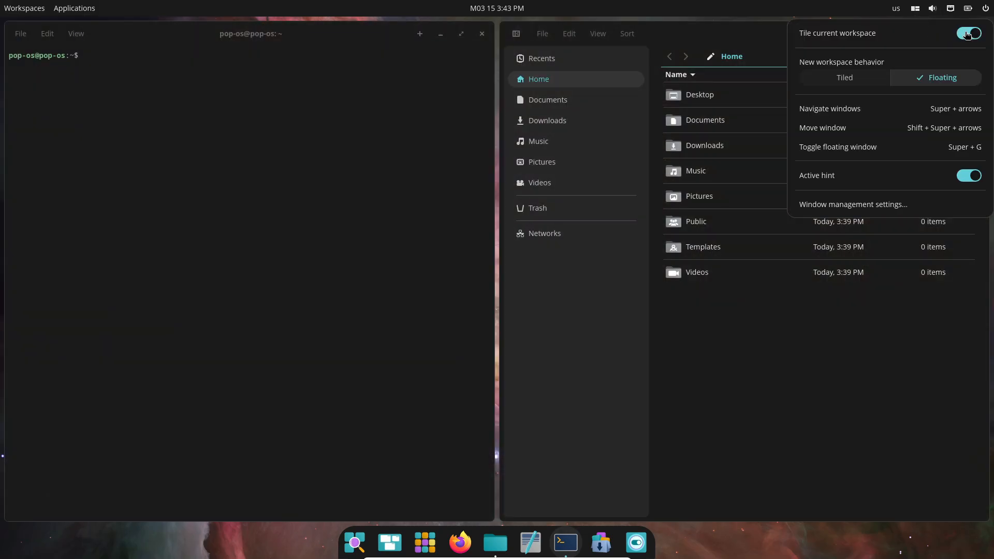
left_click(967, 33)
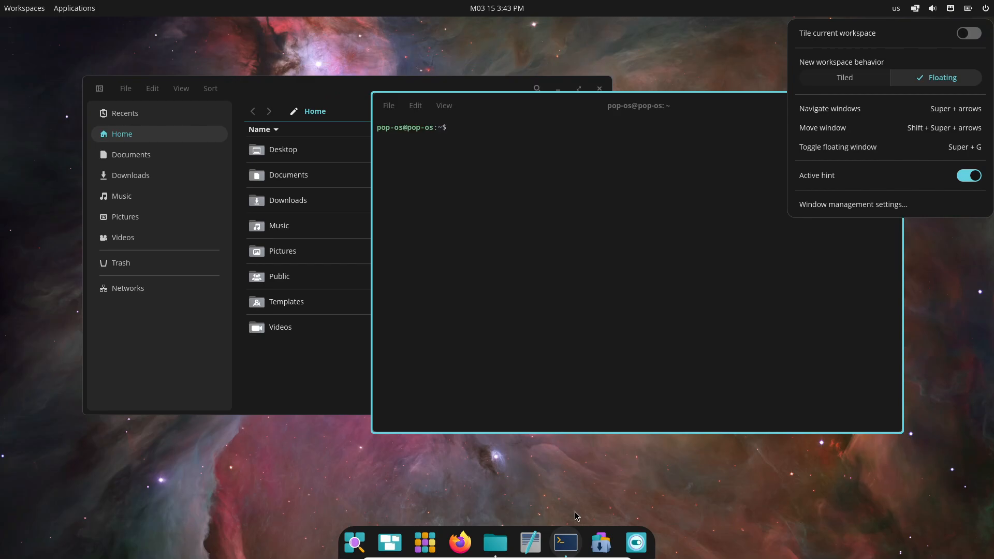
left_click(511, 374)
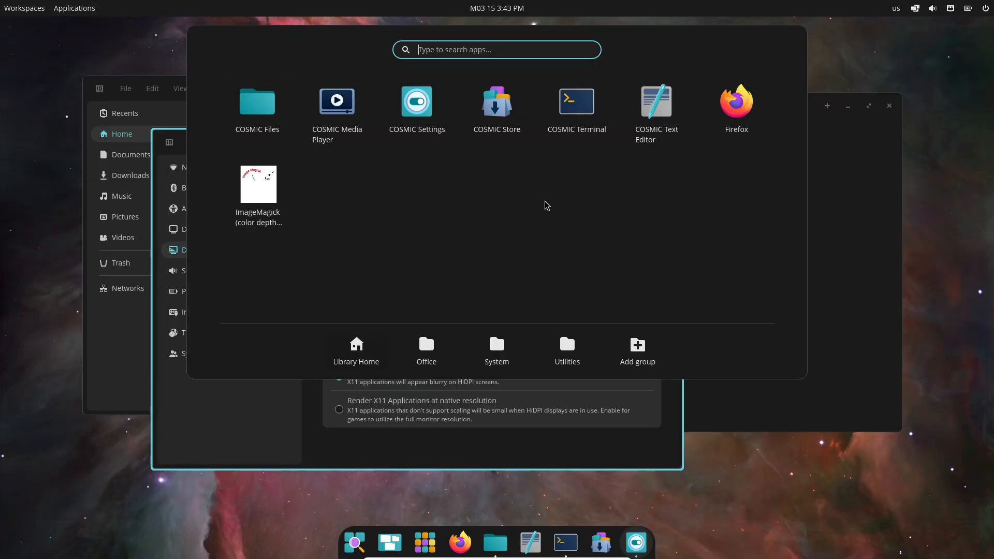
- Browse the app library, then close the open windows back to the bare desktop
left_click(656, 101)
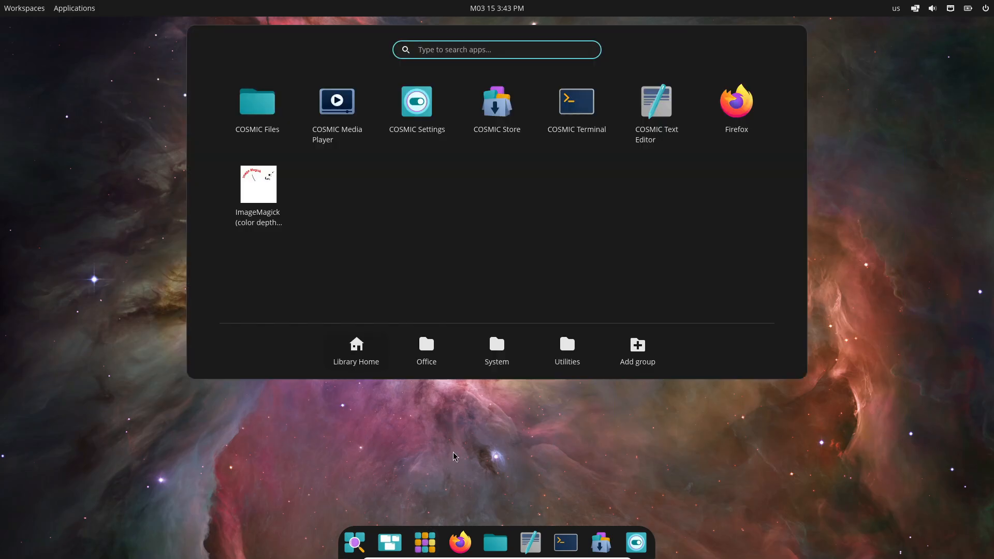
mouse_move(471, 446)
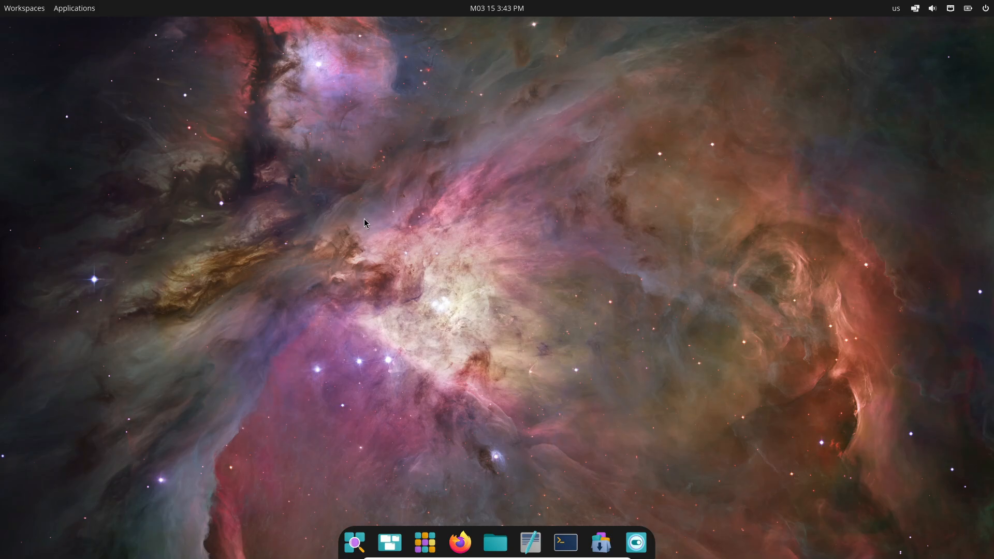
left_click(653, 542)
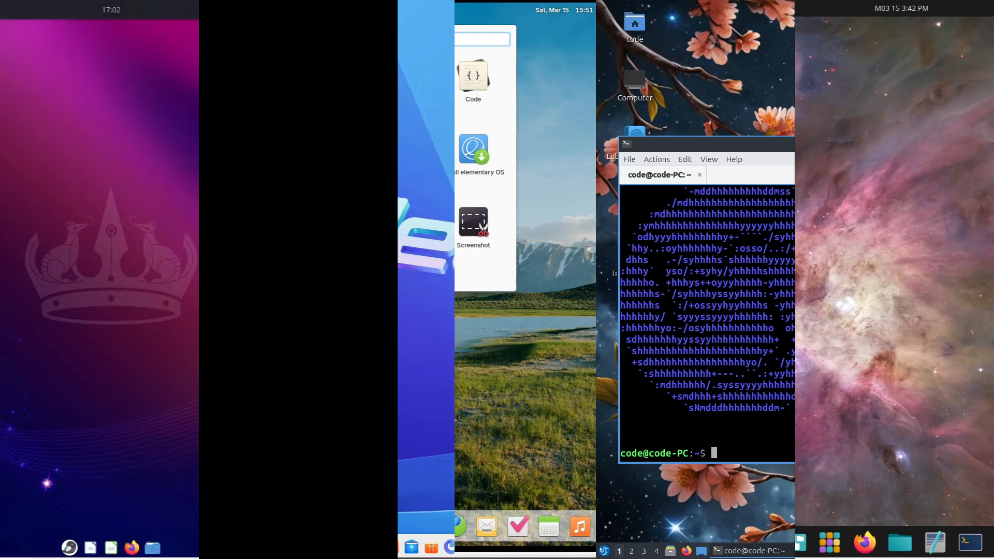
- Run neofetch, then set Budgie window decorations to Arc-Lighter, keeping DMZ-White cursor theme
type("neofetch")
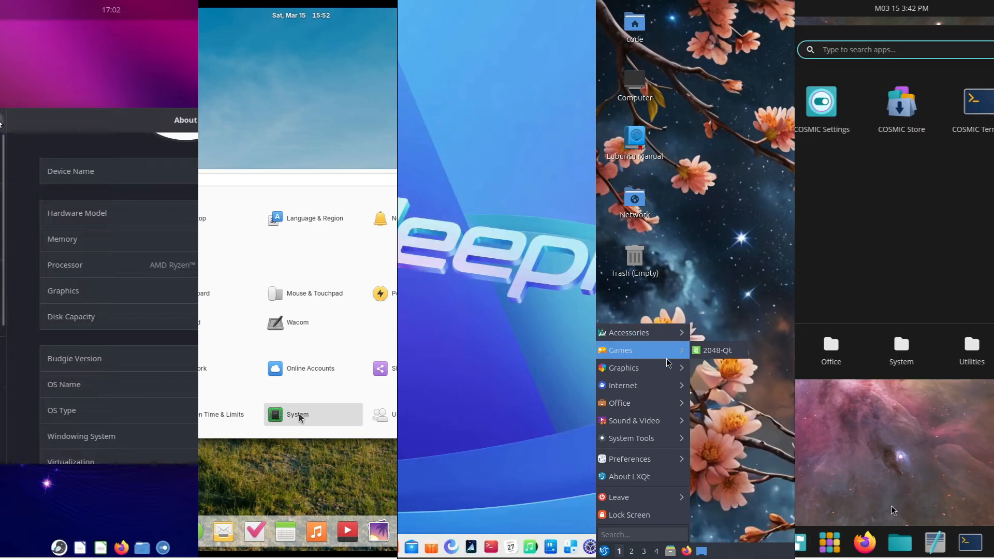
mouse_move(666, 408)
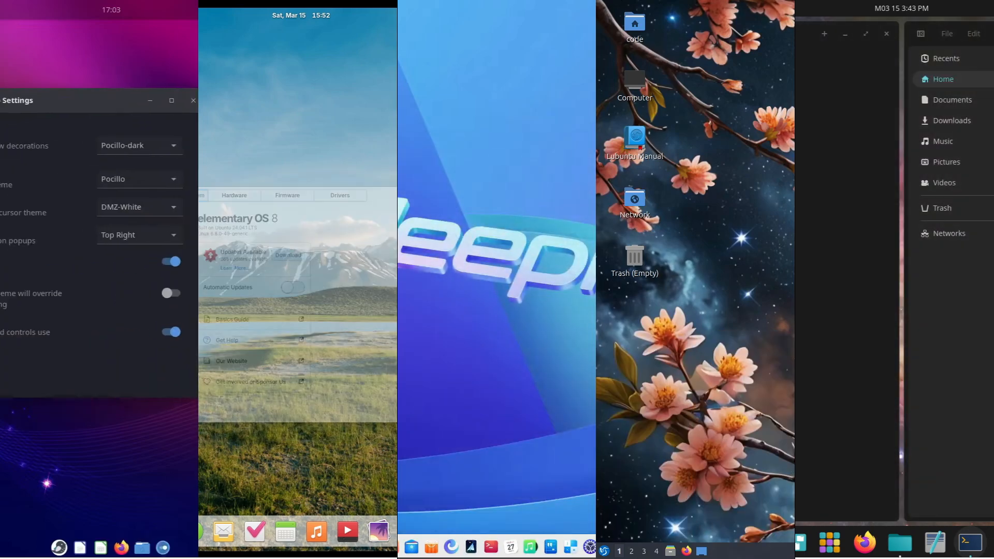
left_click(137, 145)
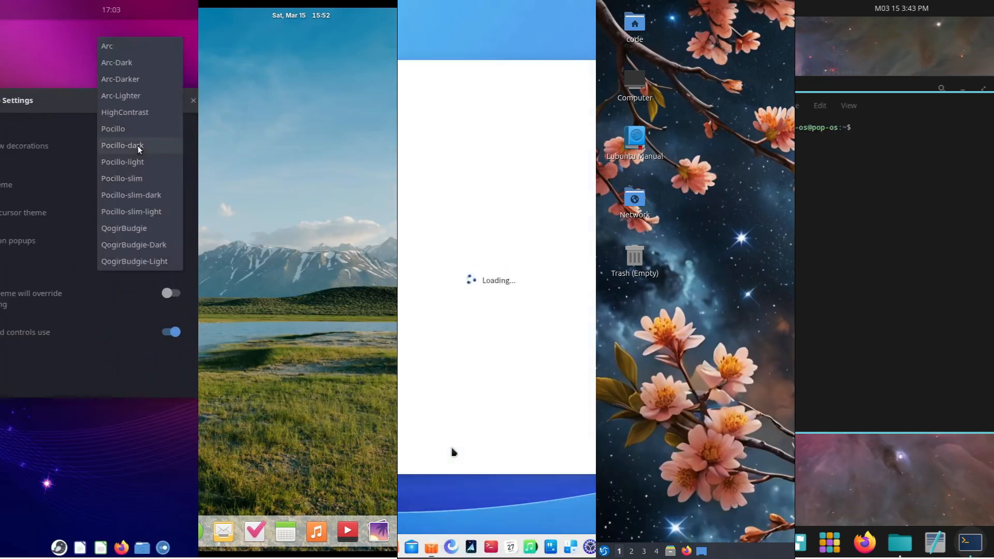
left_click(122, 162)
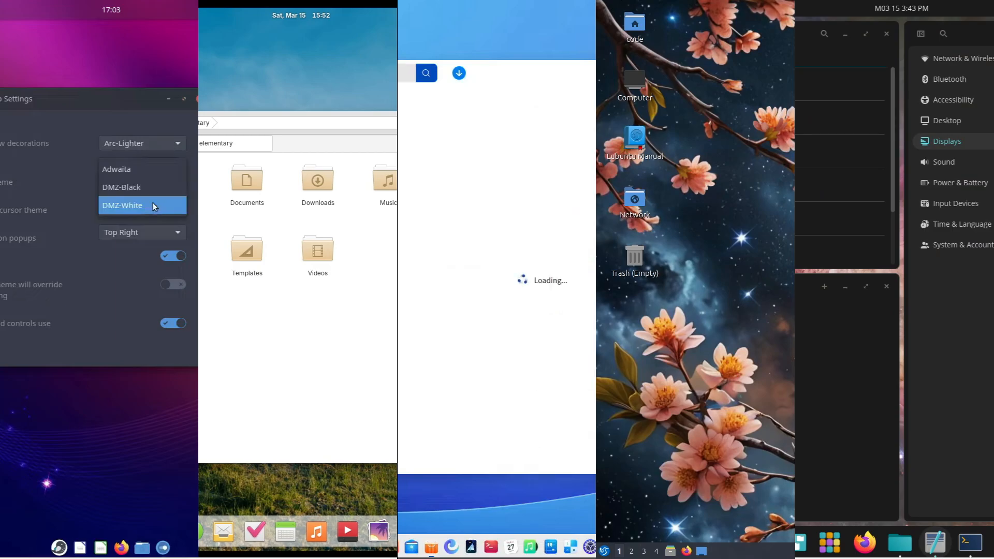
left_click(122, 187)
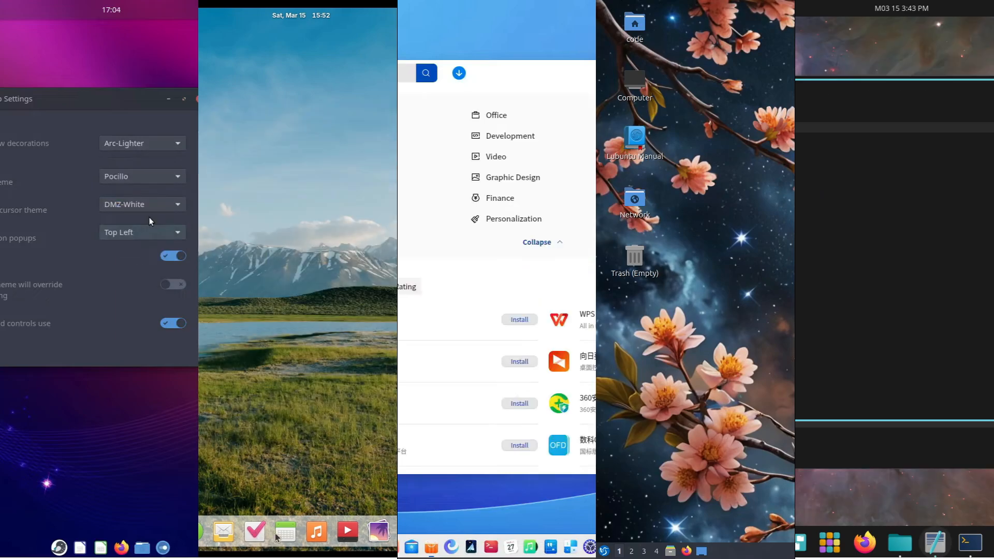